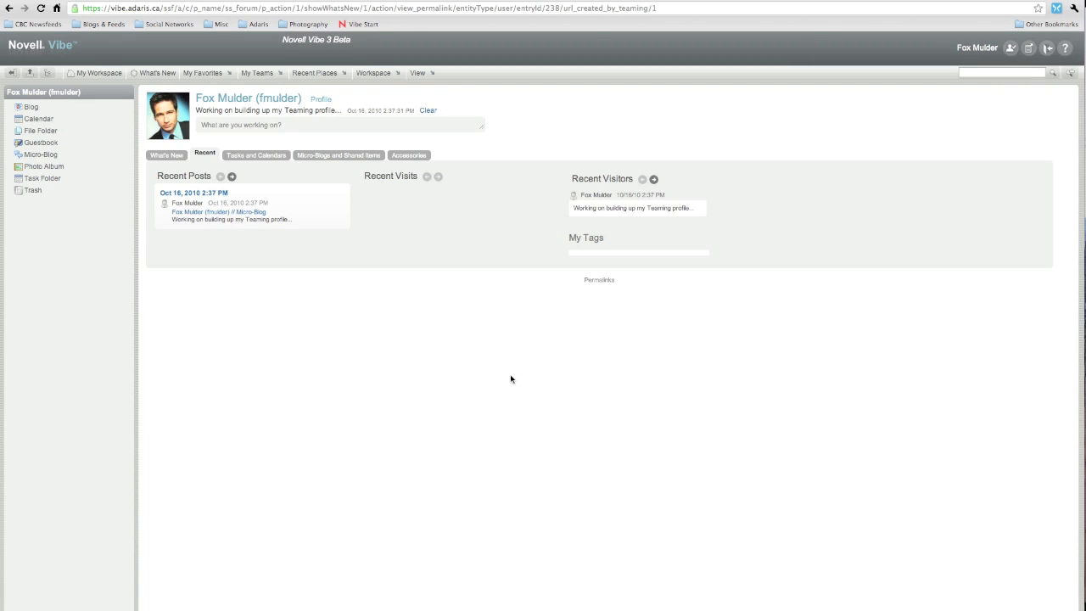
mouse_move(80, 48)
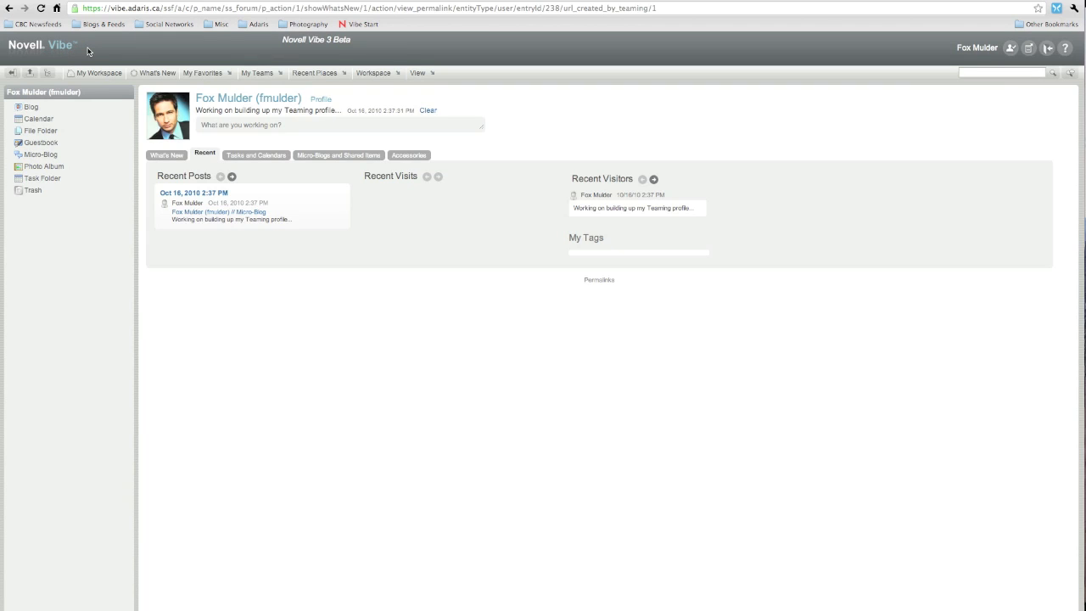
mouse_move(348, 333)
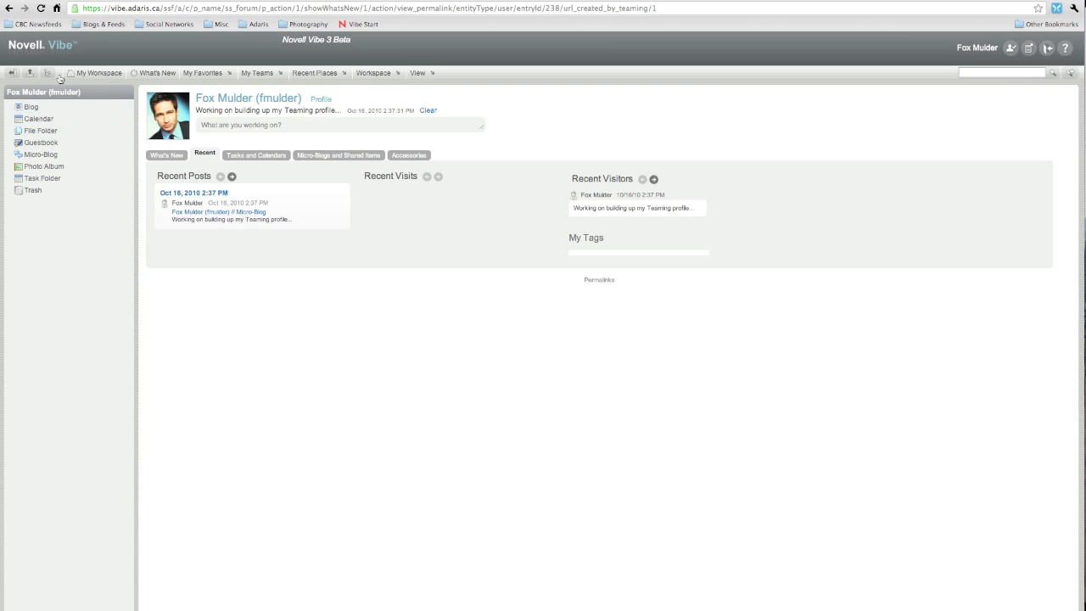
Step: Go up to the Team workspaces listing and show the Workspace menu options
click(47, 72)
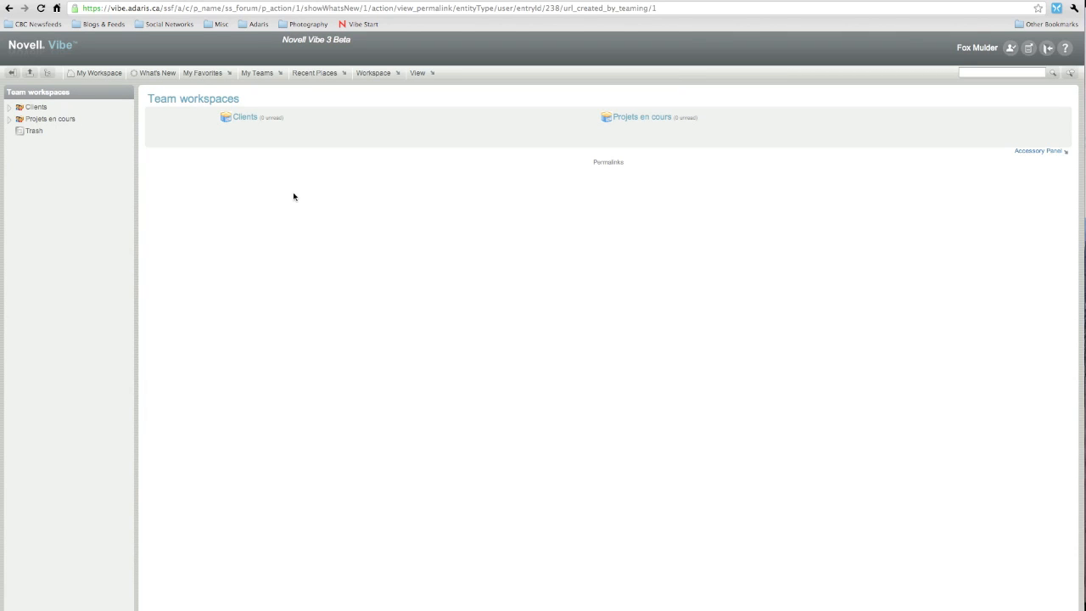
mouse_move(373, 72)
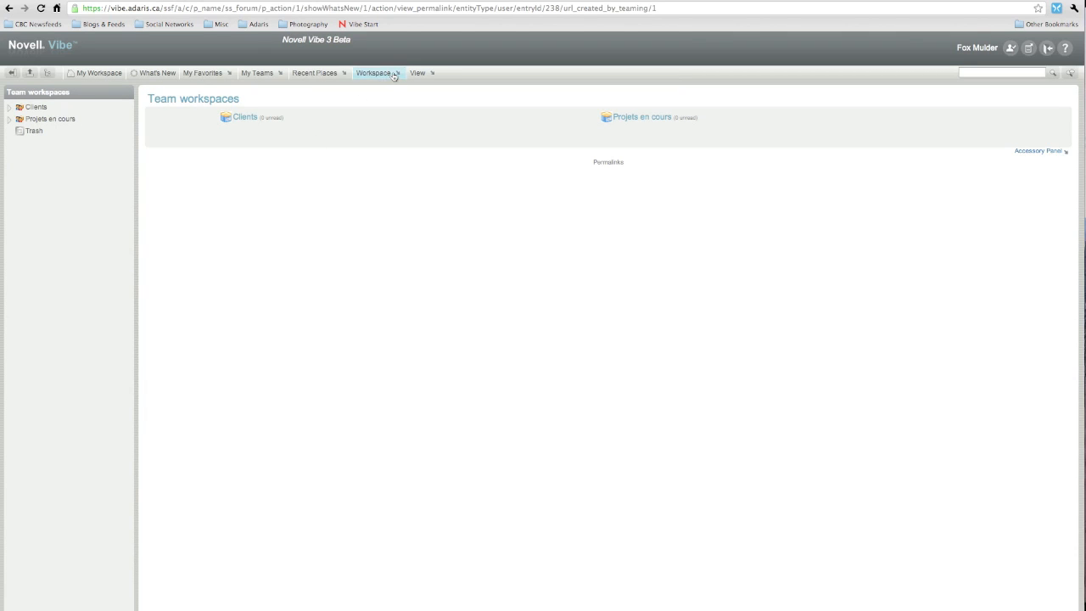
click(374, 73)
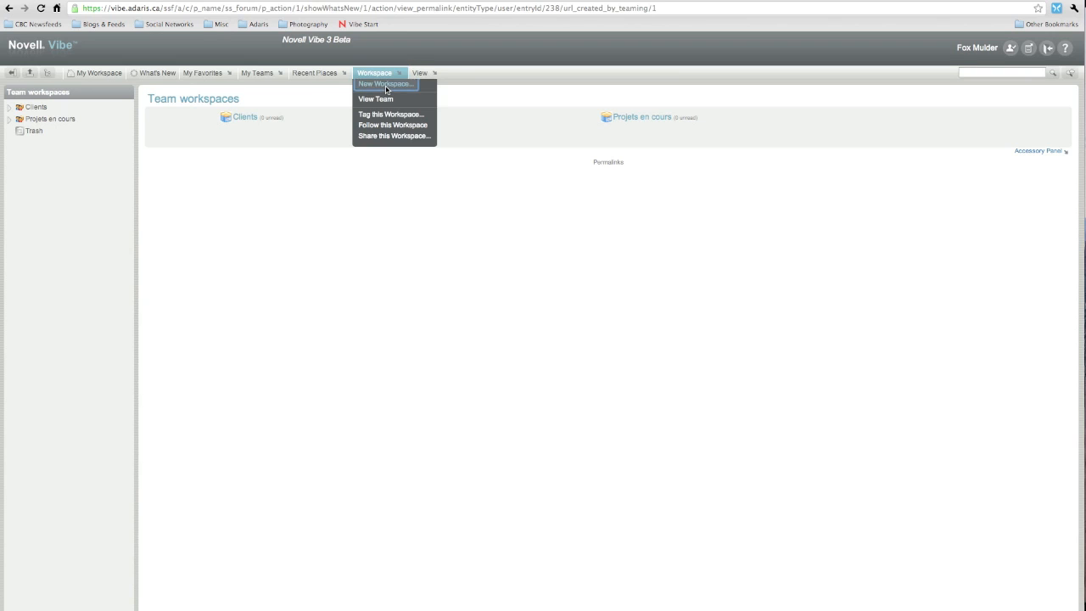
click(385, 84)
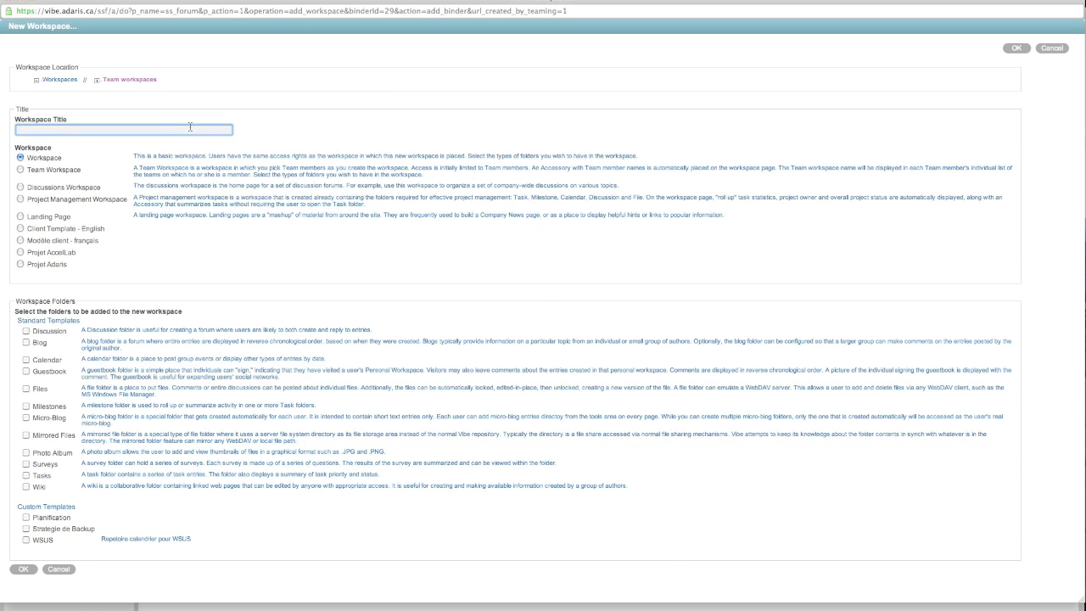
text(Vibe Deployment)
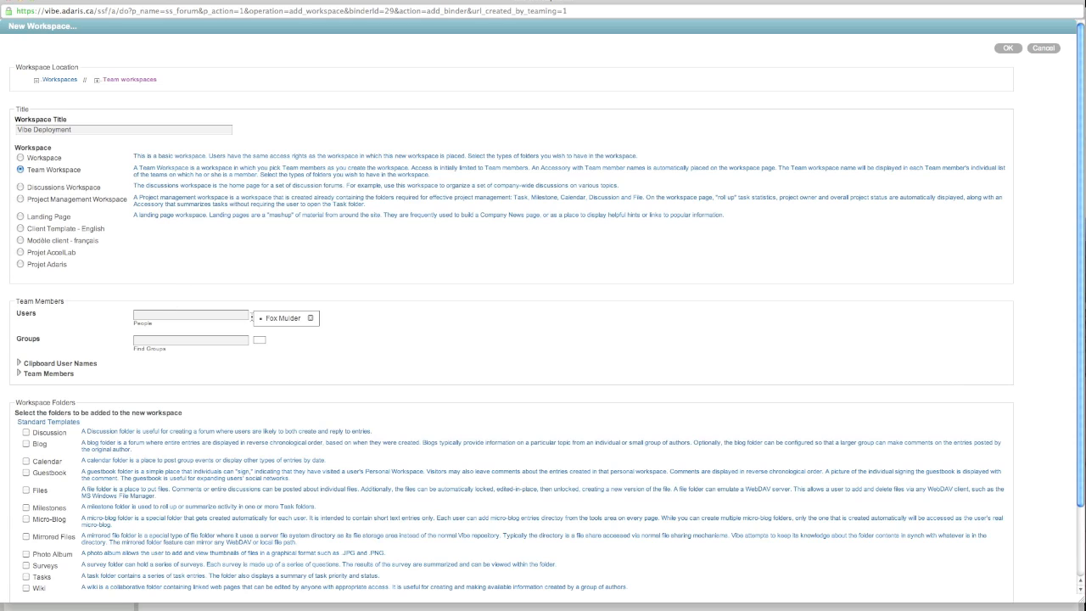
click(190, 315)
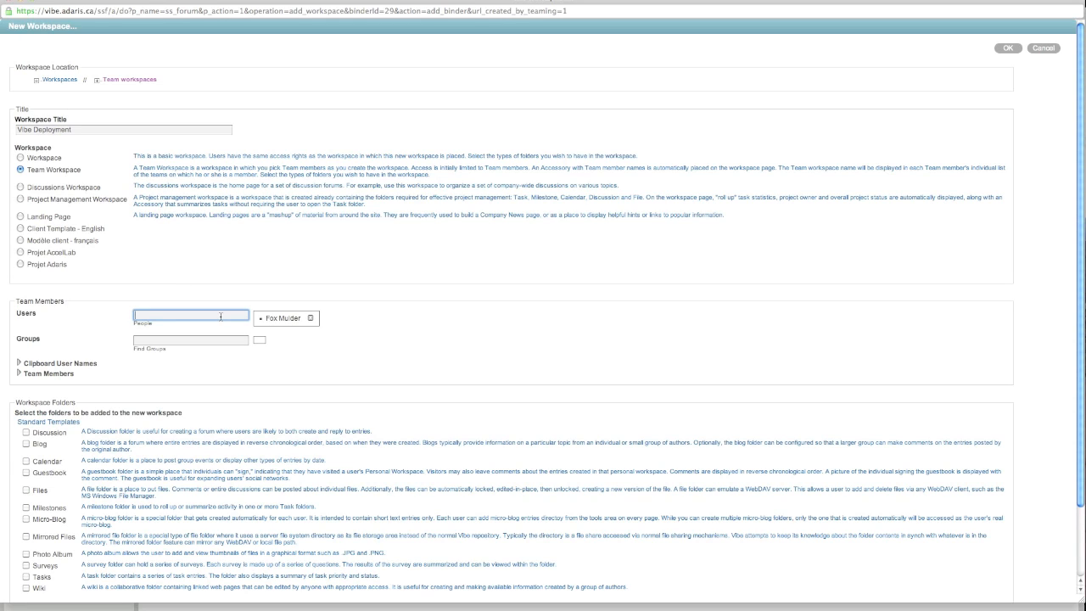
text(jac)
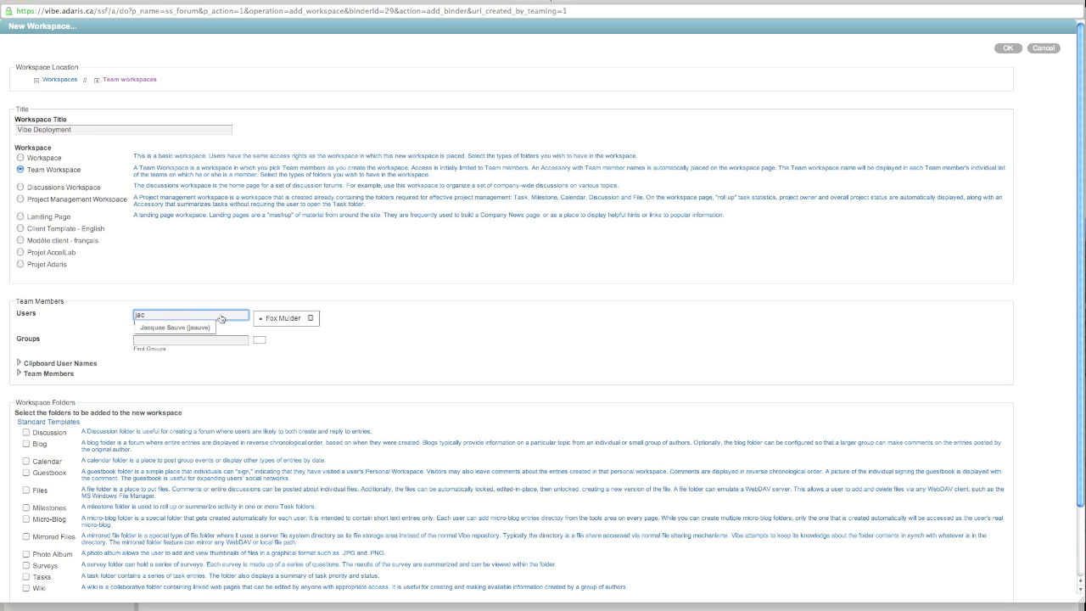
click(173, 327)
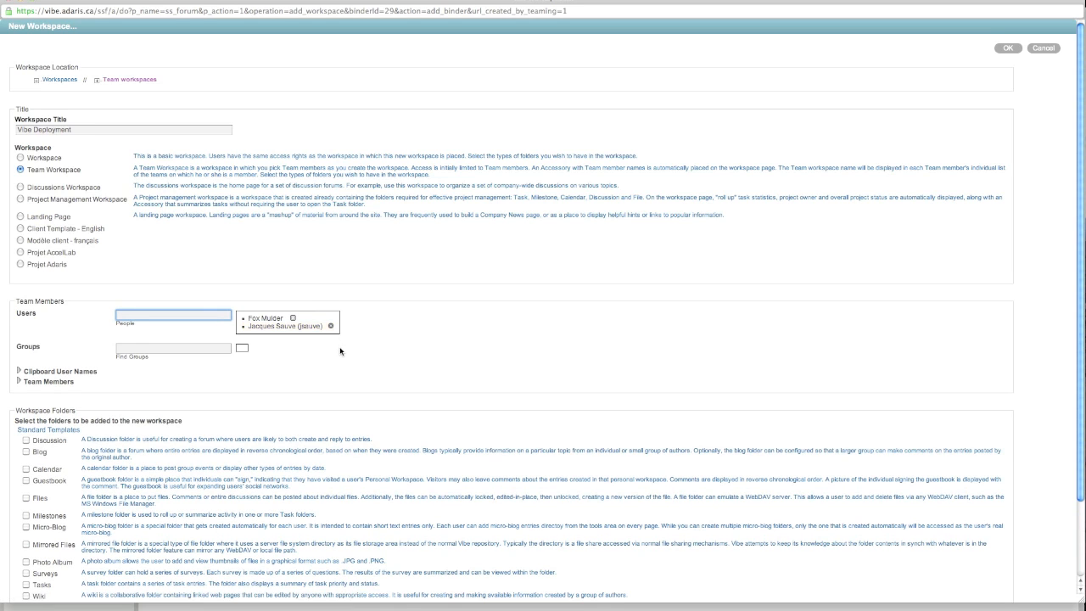
Step: Include Discussion, Blog, Calendar, Files, Tasks and Wiki folders and create the workspace
scroll(down, 3)
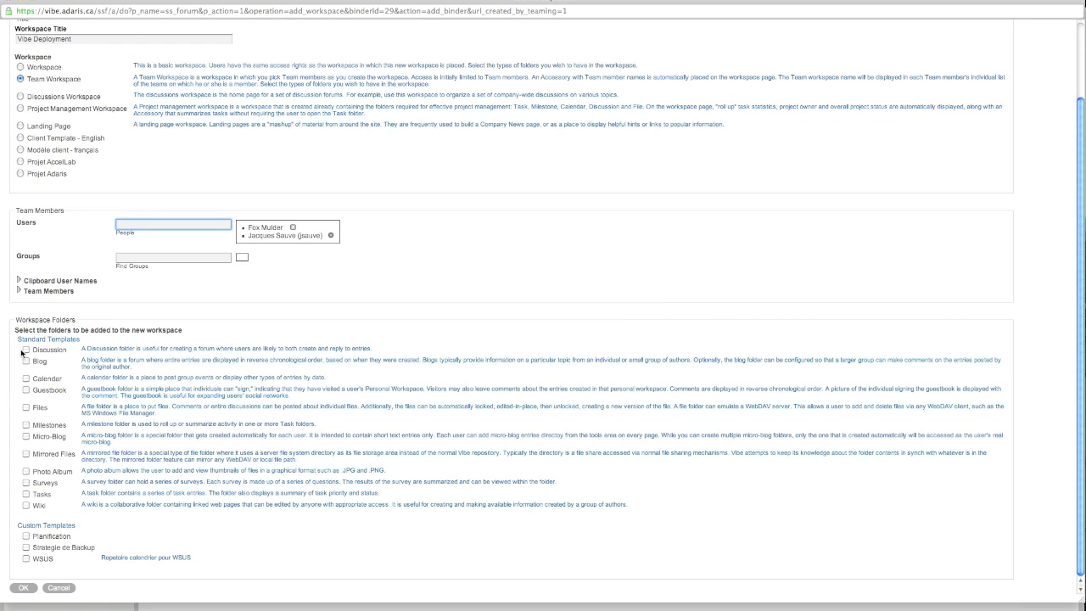
click(27, 349)
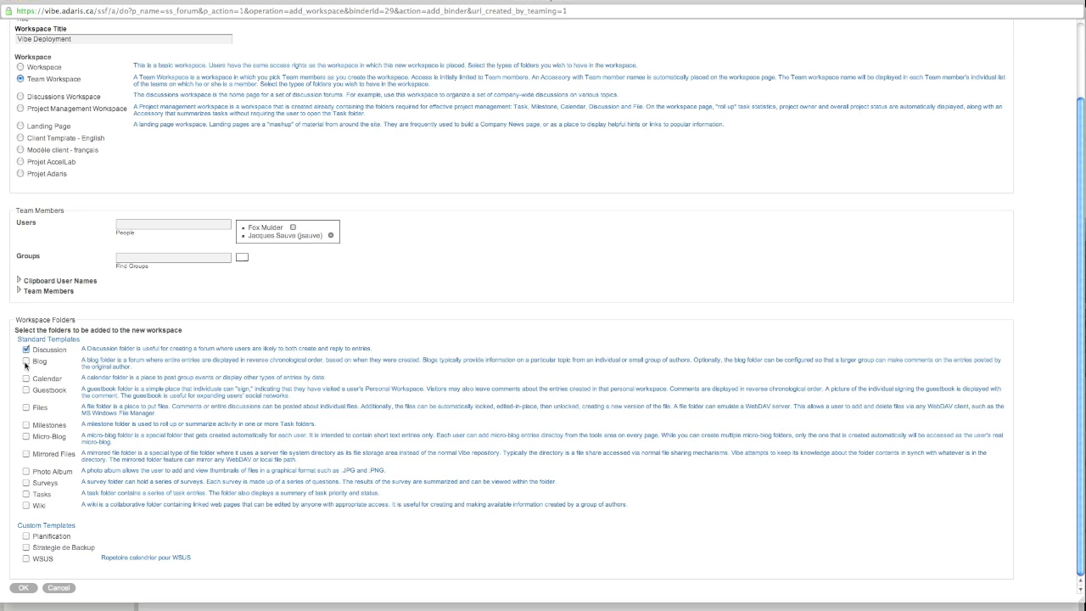
click(27, 360)
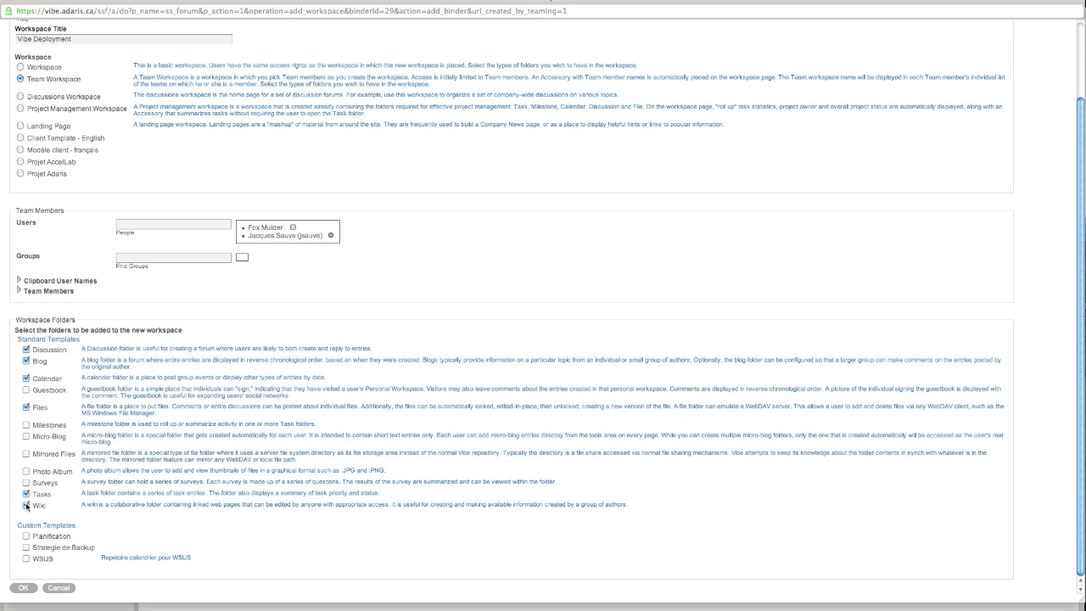
click(31, 506)
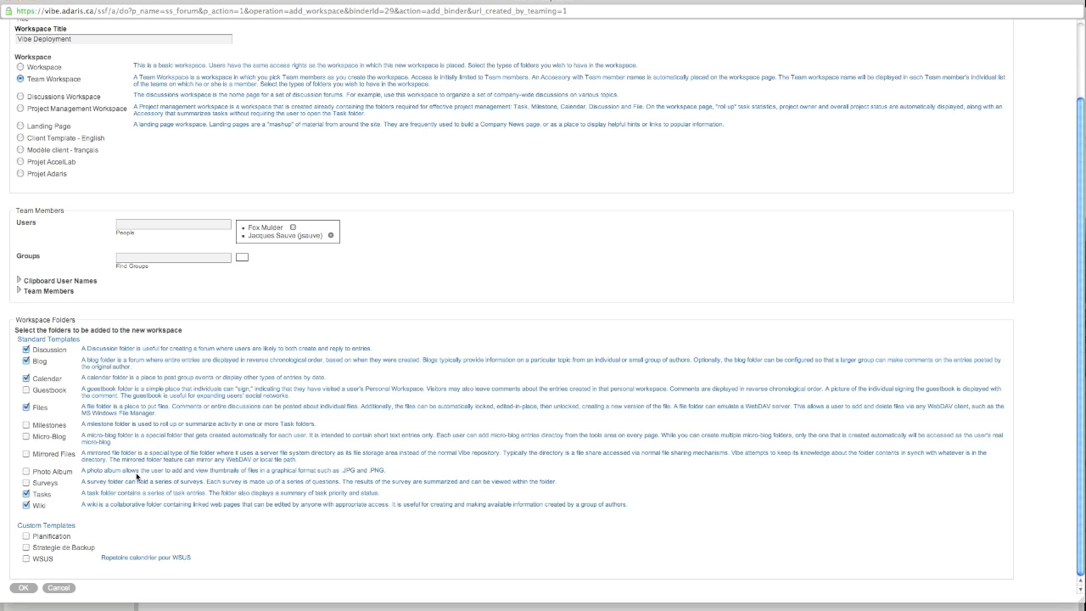
click(22, 587)
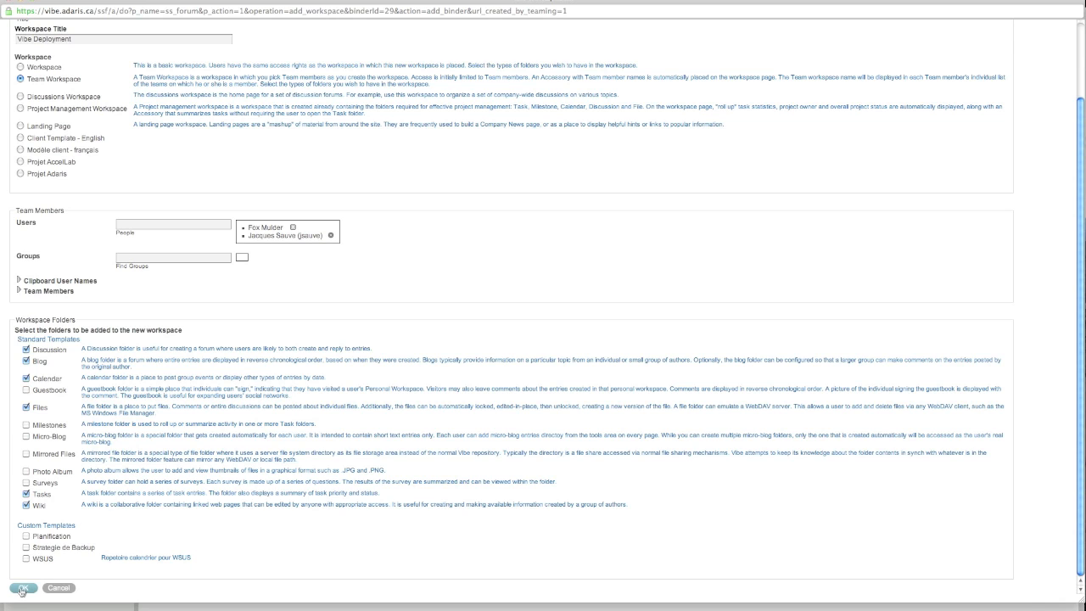
click(20, 586)
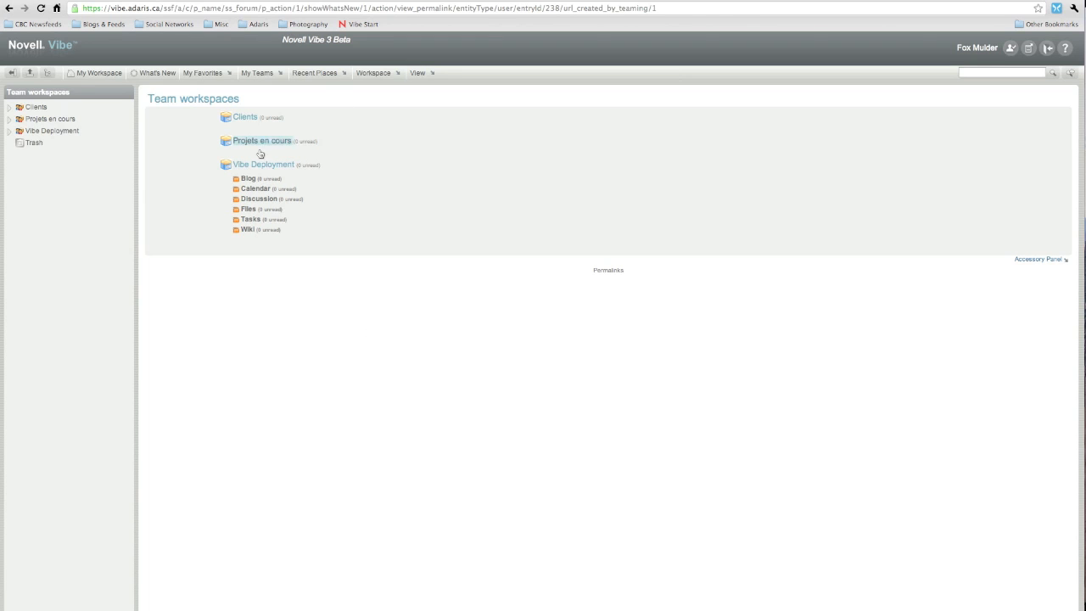
Step: Enter the new Vibe Deployment workspace and its empty Blog folder
click(263, 163)
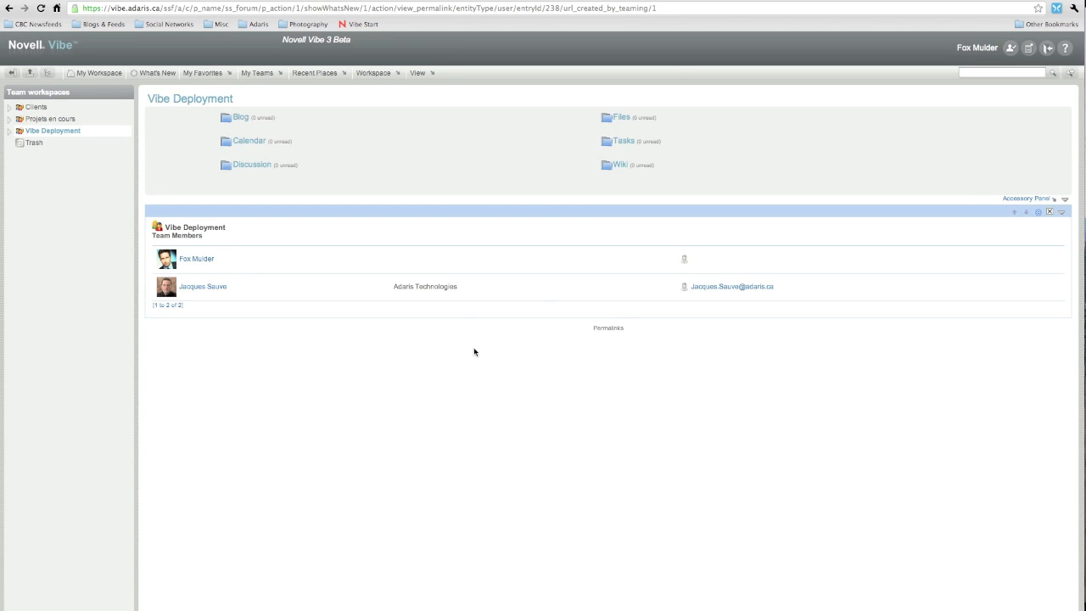
mouse_move(473, 367)
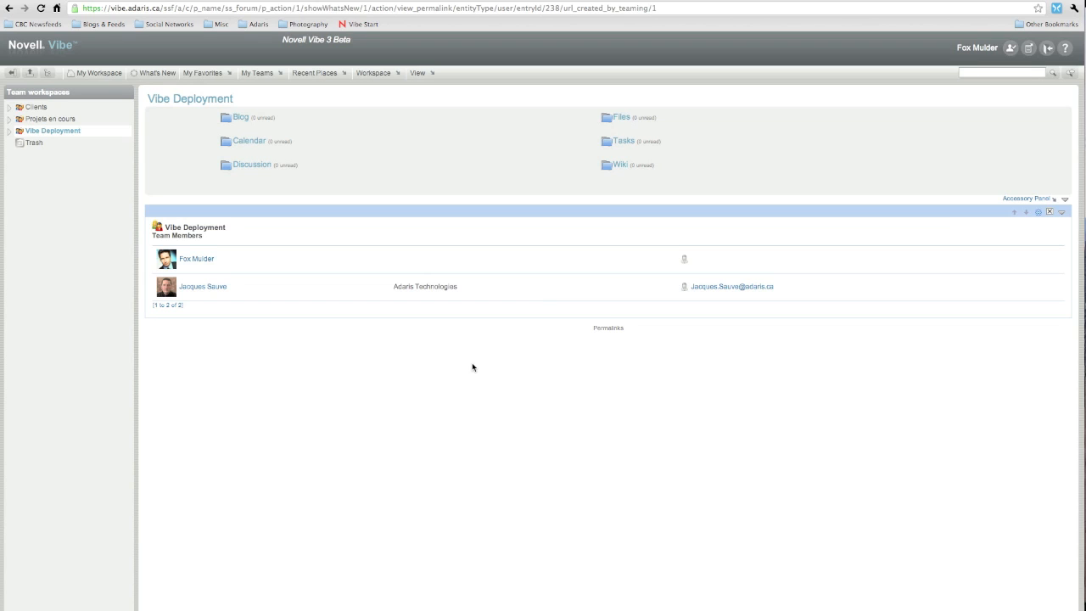
mouse_move(479, 190)
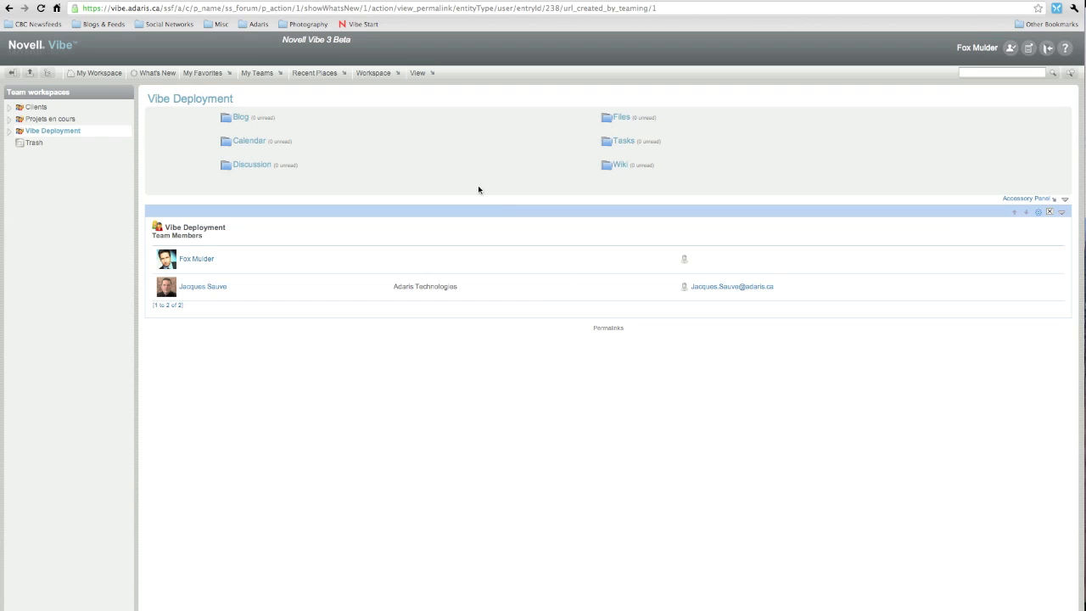
mouse_move(265, 120)
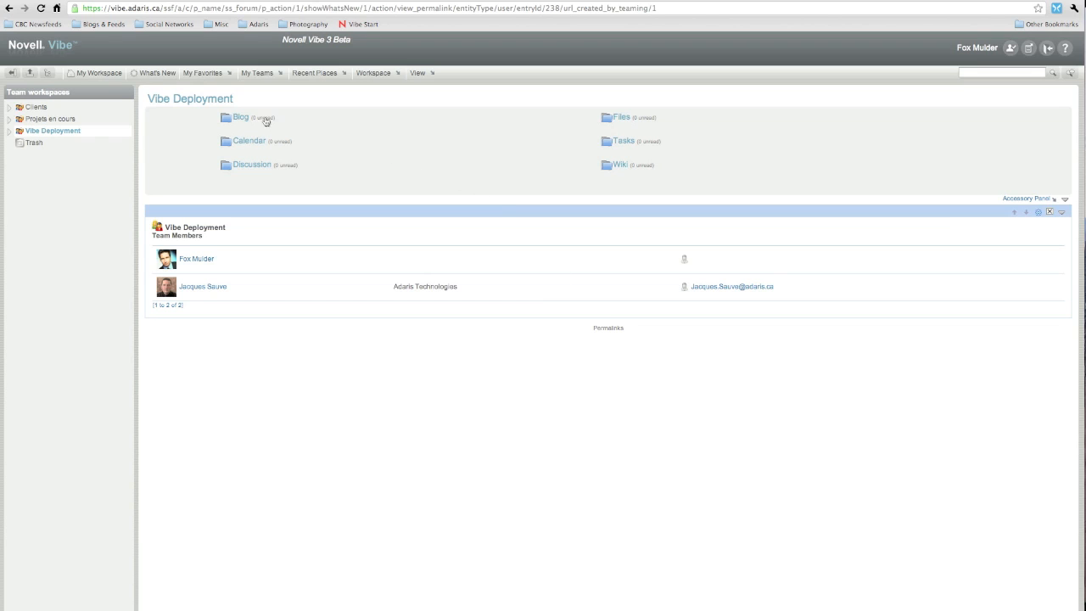
click(241, 117)
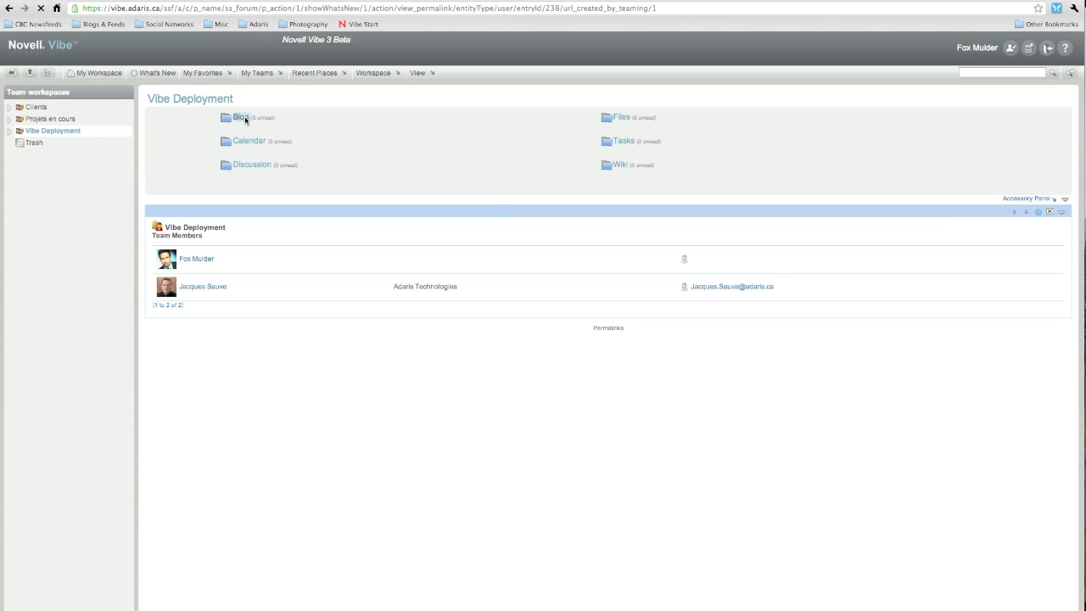
click(242, 117)
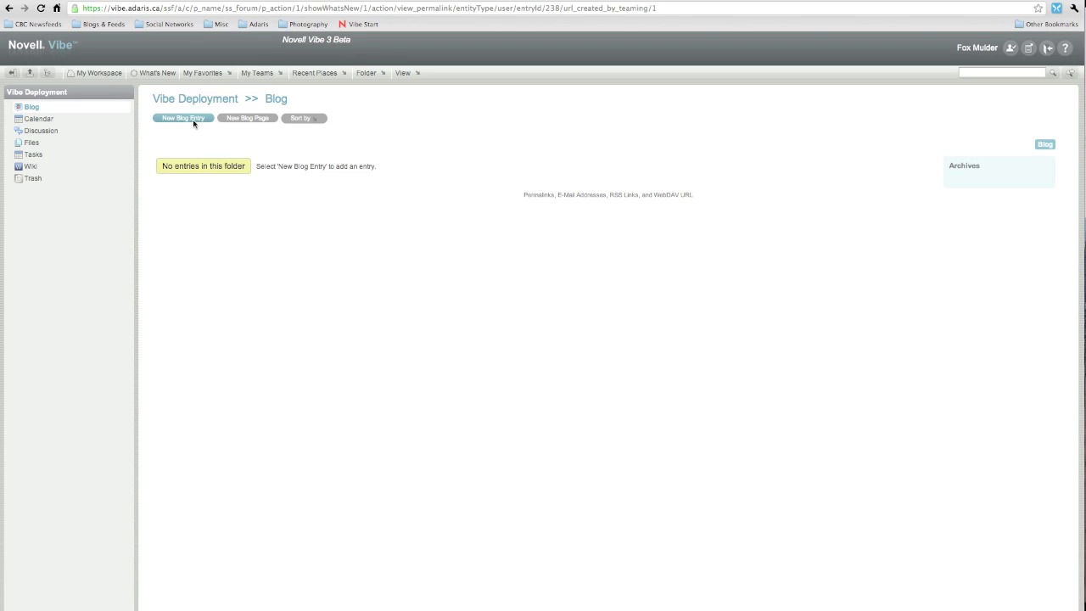
Step: Post a blog entry titled New Blog Entry with the body "This is where you write...."
click(182, 117)
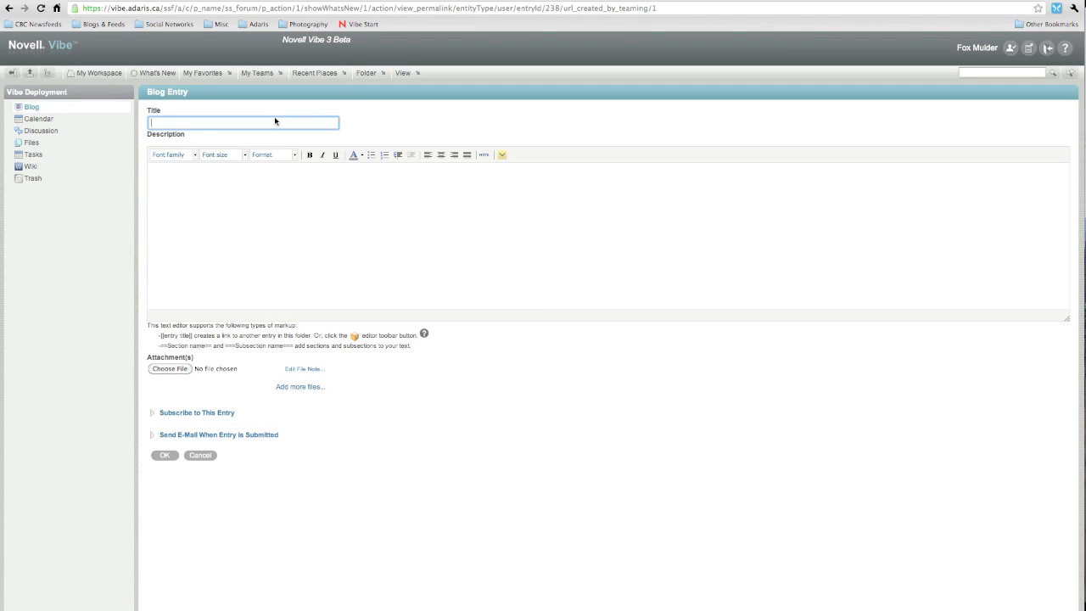
text(A)
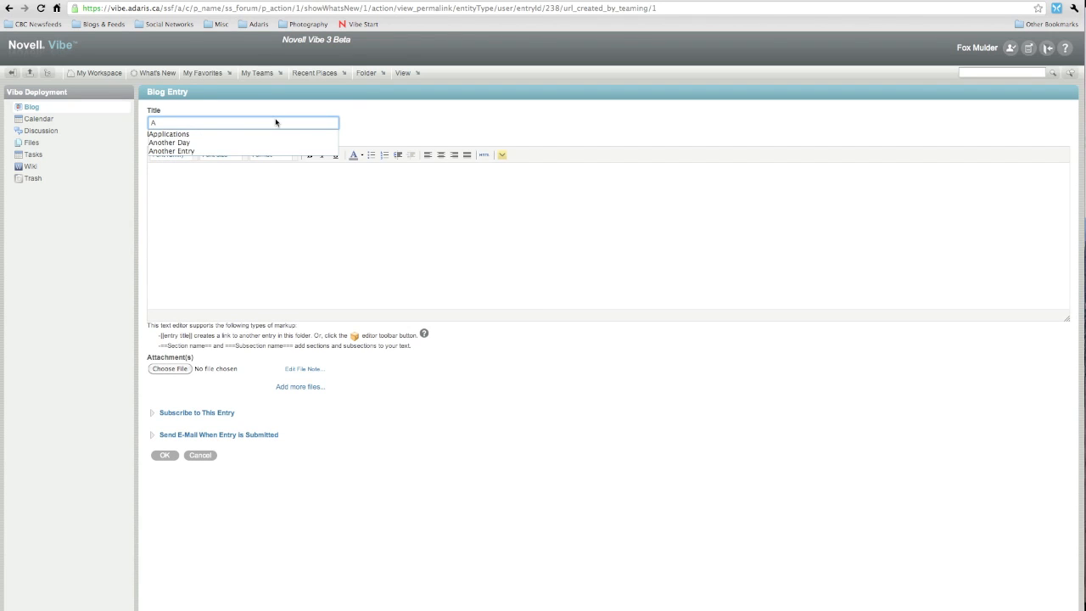
text(New Blog Entry)
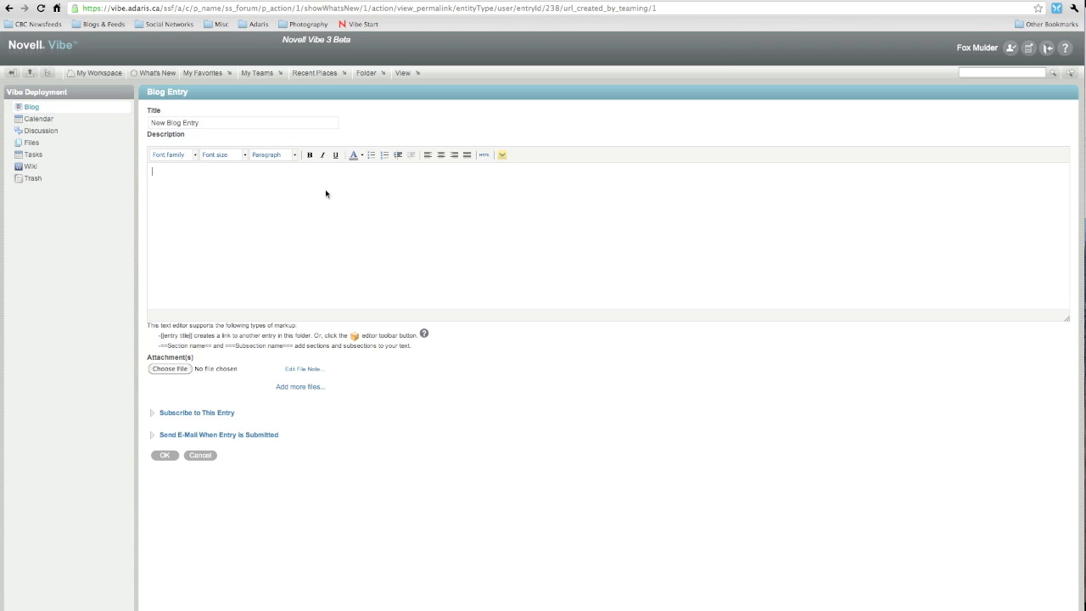
text(This is where you w)
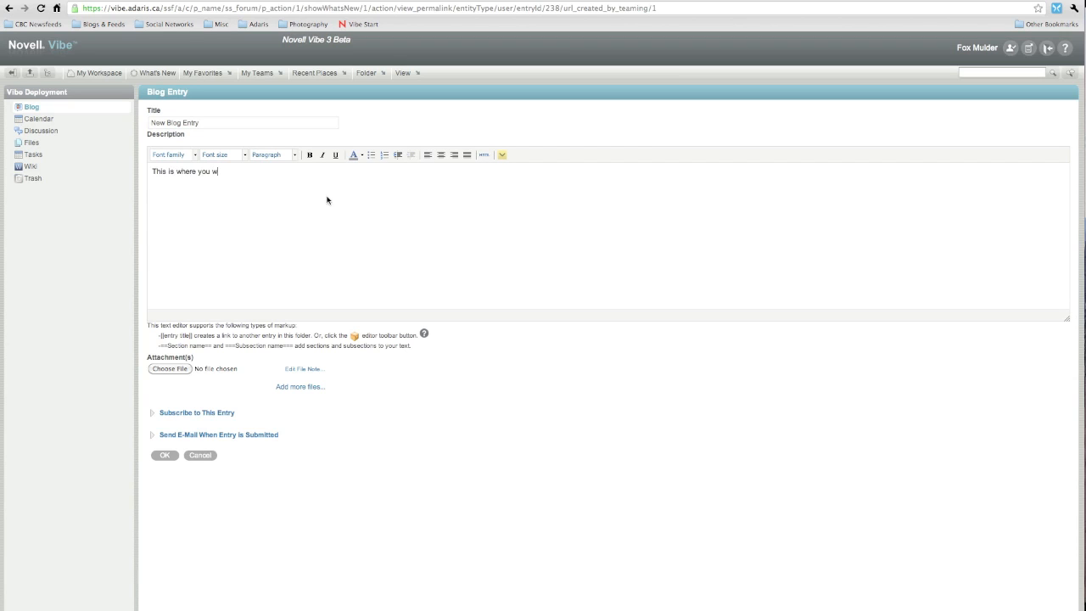
text(rite....)
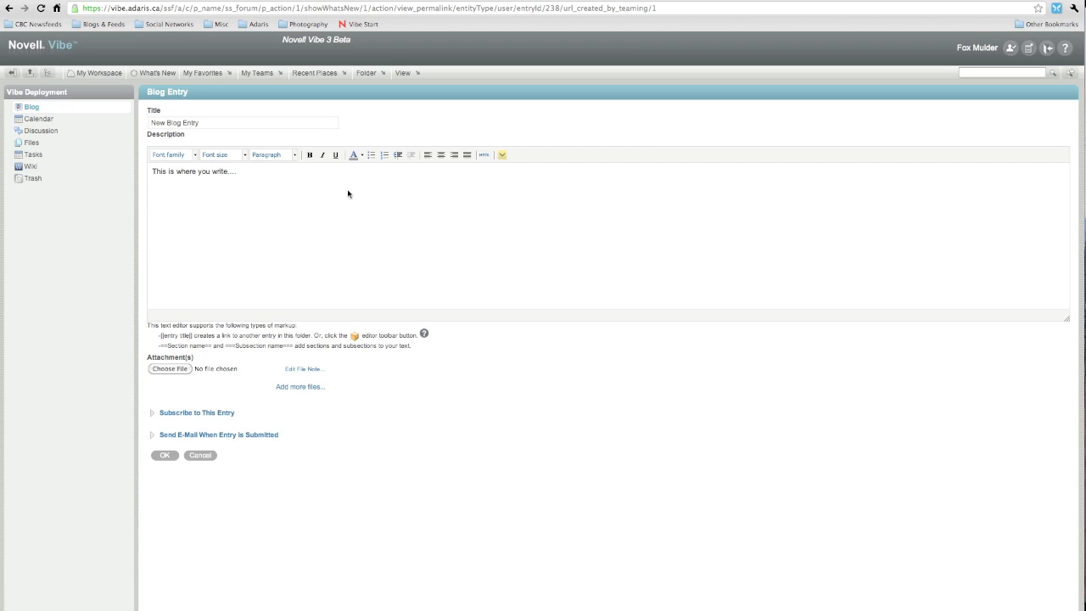
click(501, 154)
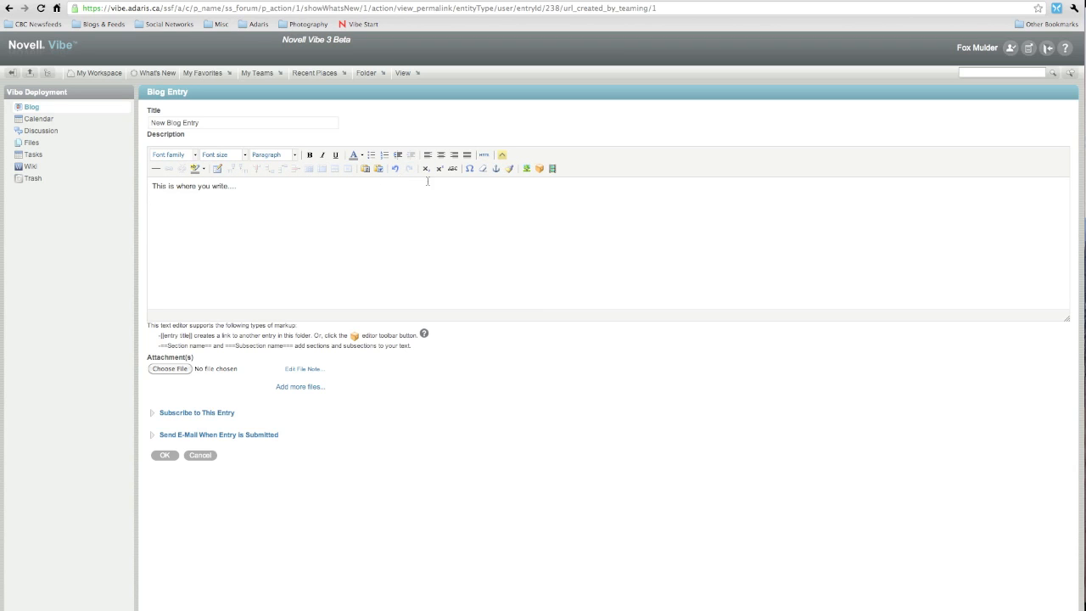
mouse_move(539, 175)
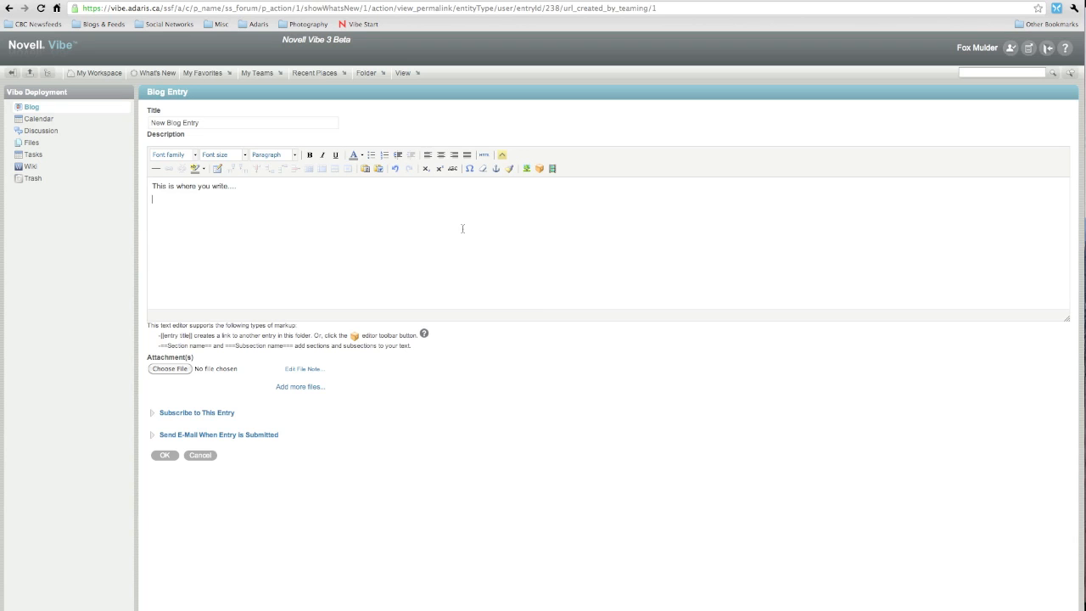
mouse_move(721, 293)
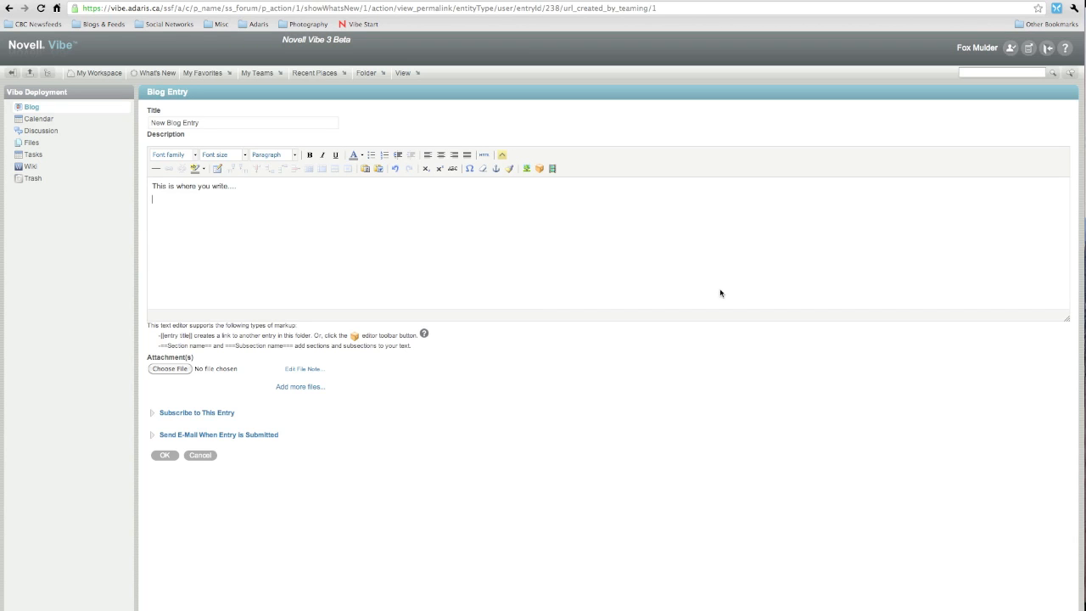
click(501, 155)
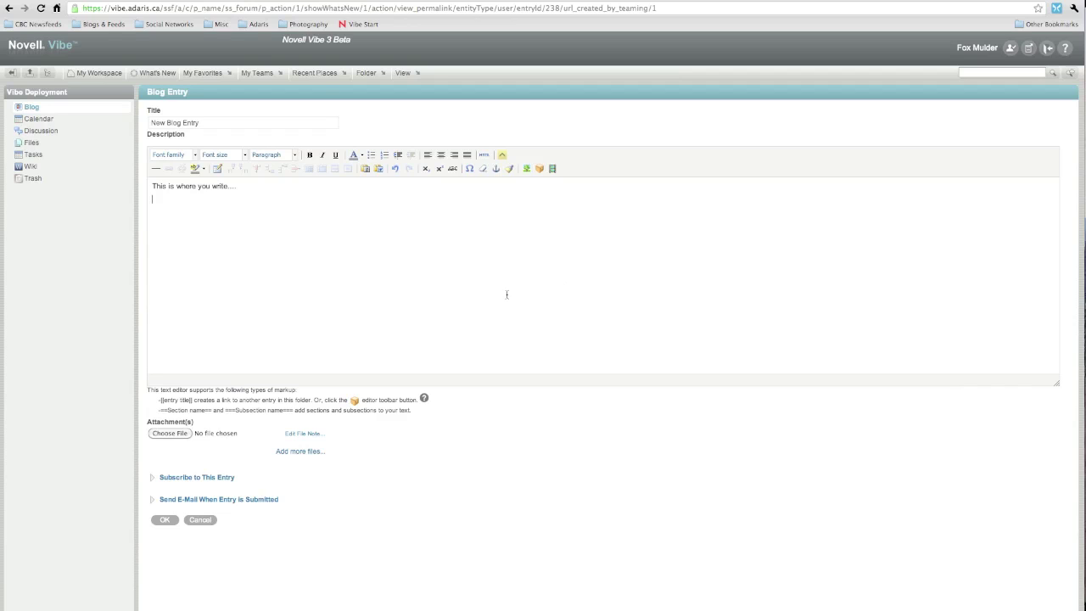
mouse_move(331, 320)
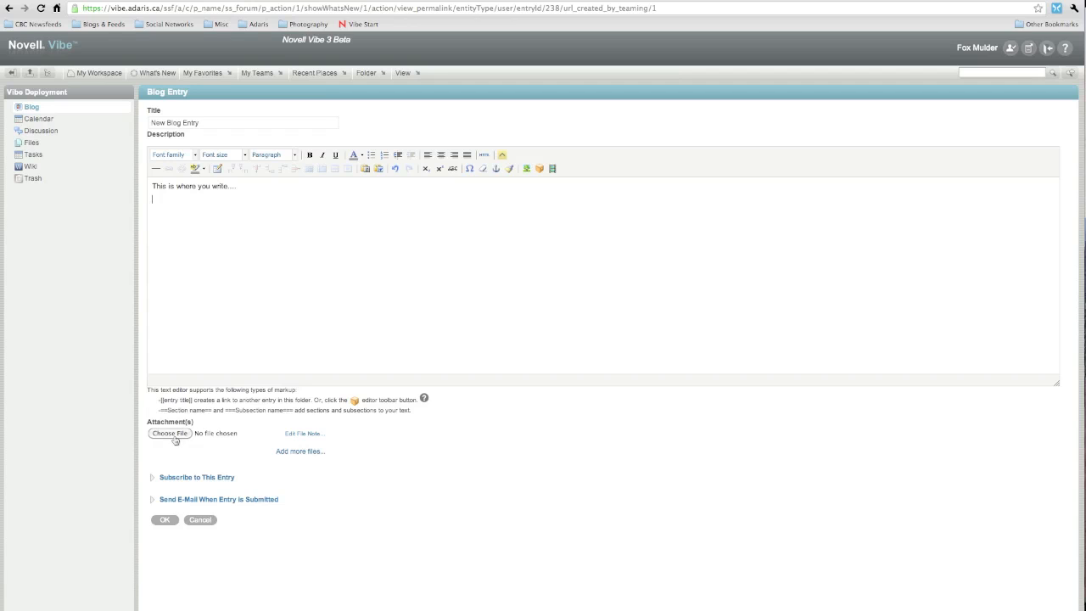
click(243, 123)
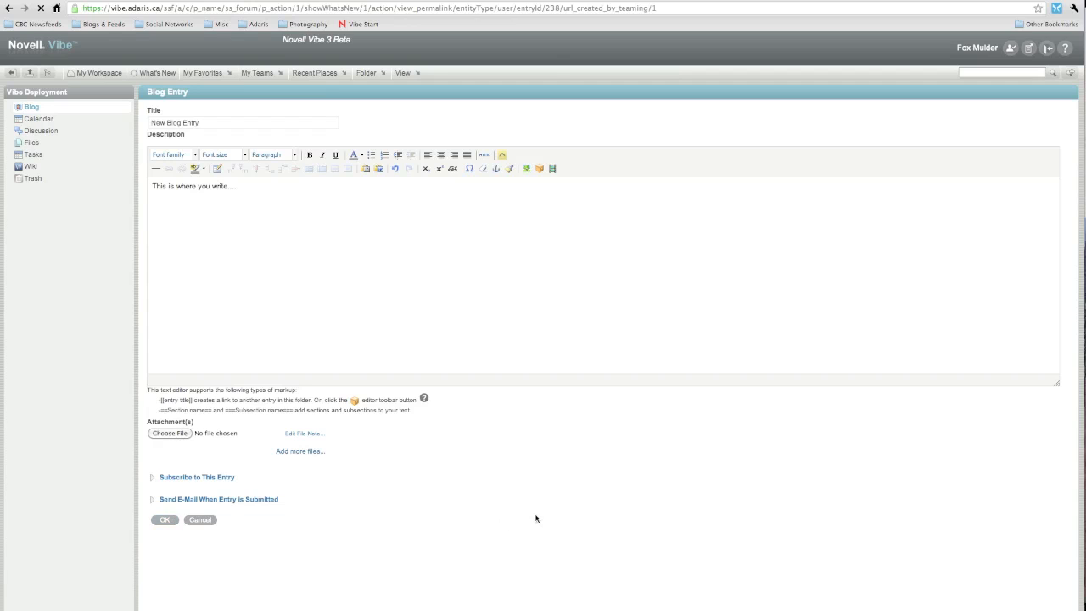
click(165, 519)
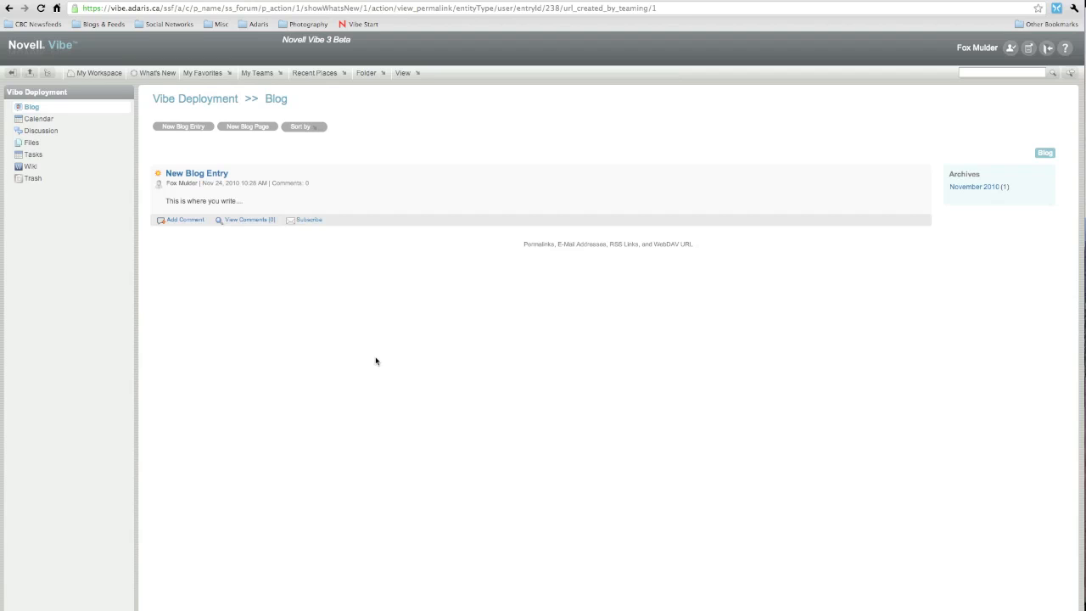
mouse_move(356, 334)
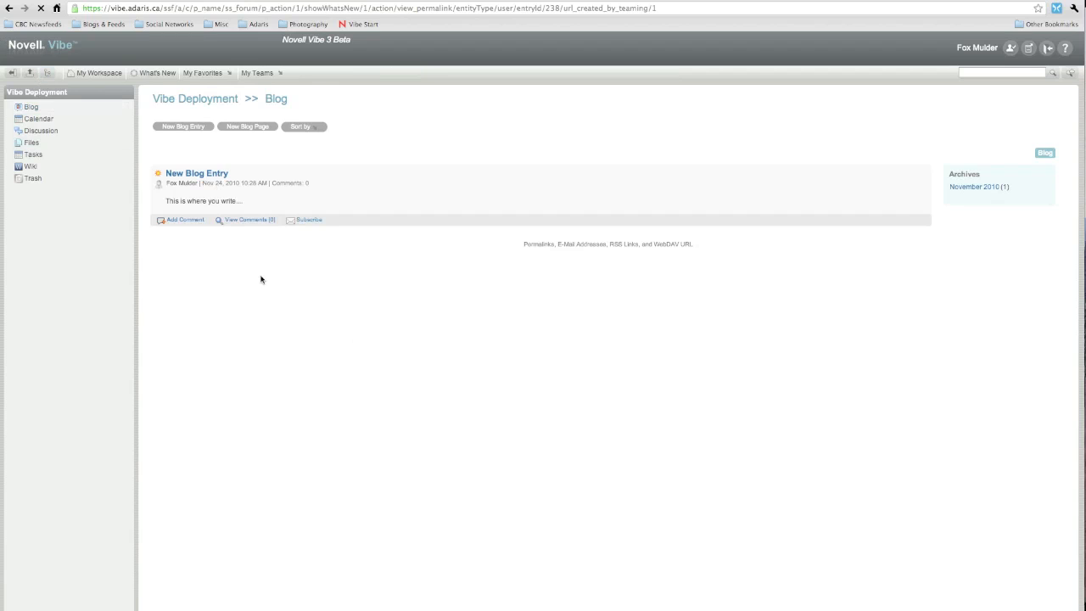
click(195, 98)
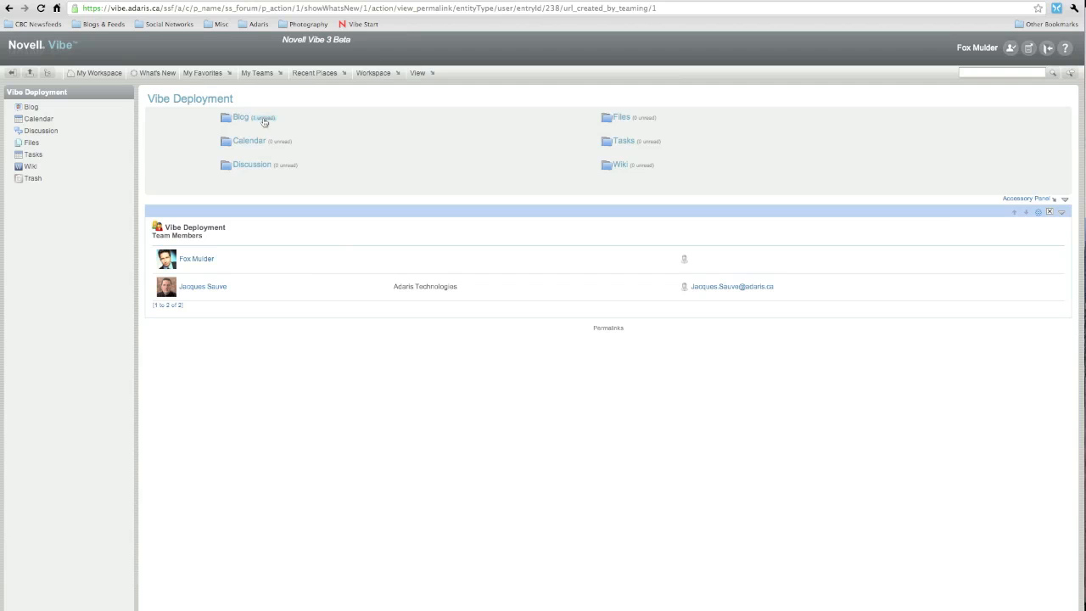
click(240, 117)
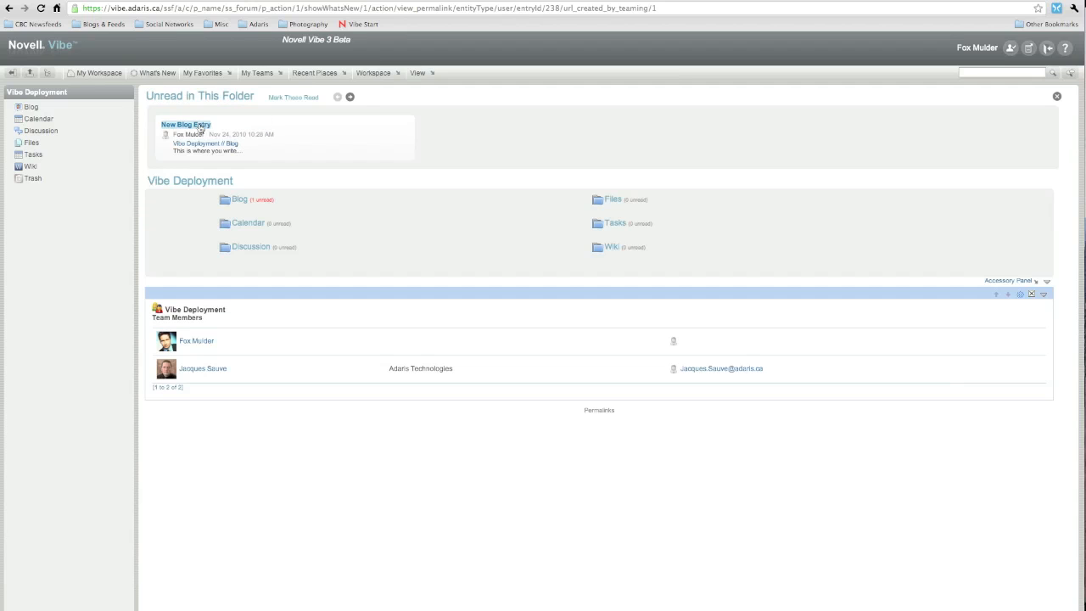
click(186, 124)
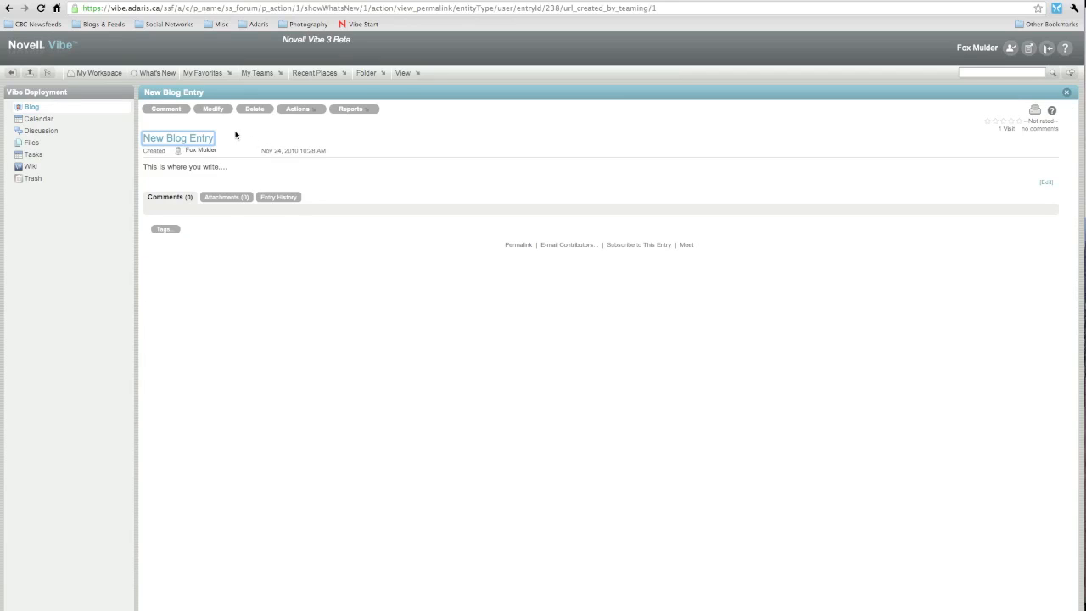
mouse_move(522, 371)
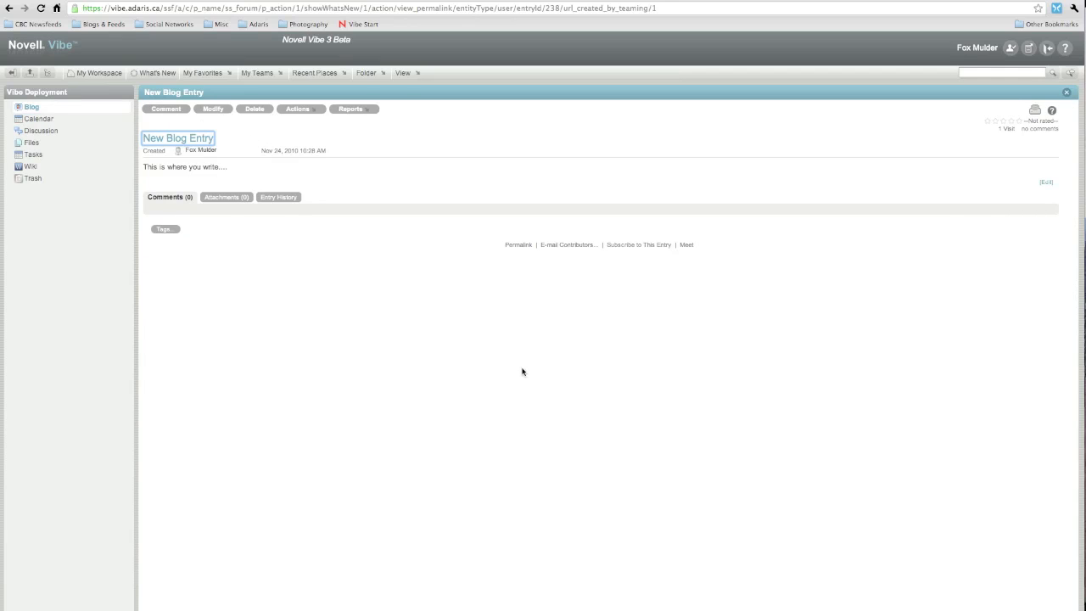
mouse_move(1061, 102)
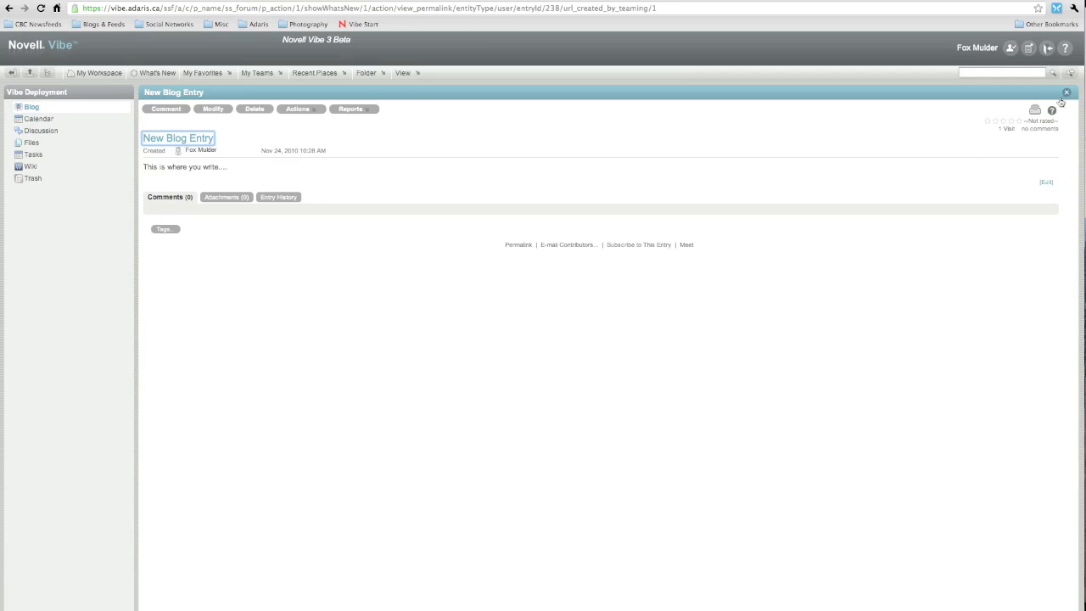
click(1066, 91)
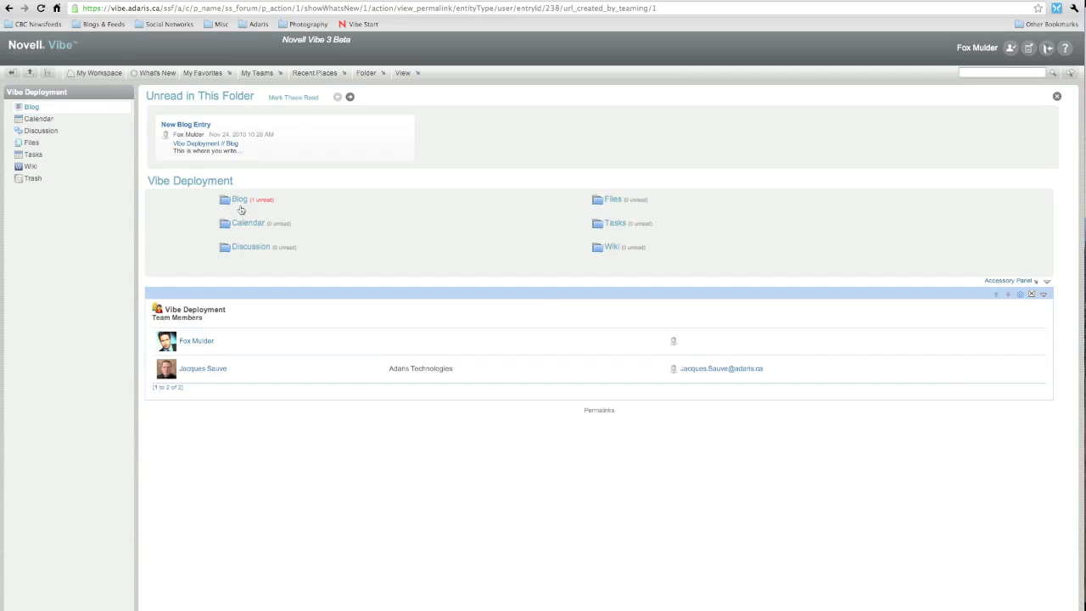
click(239, 199)
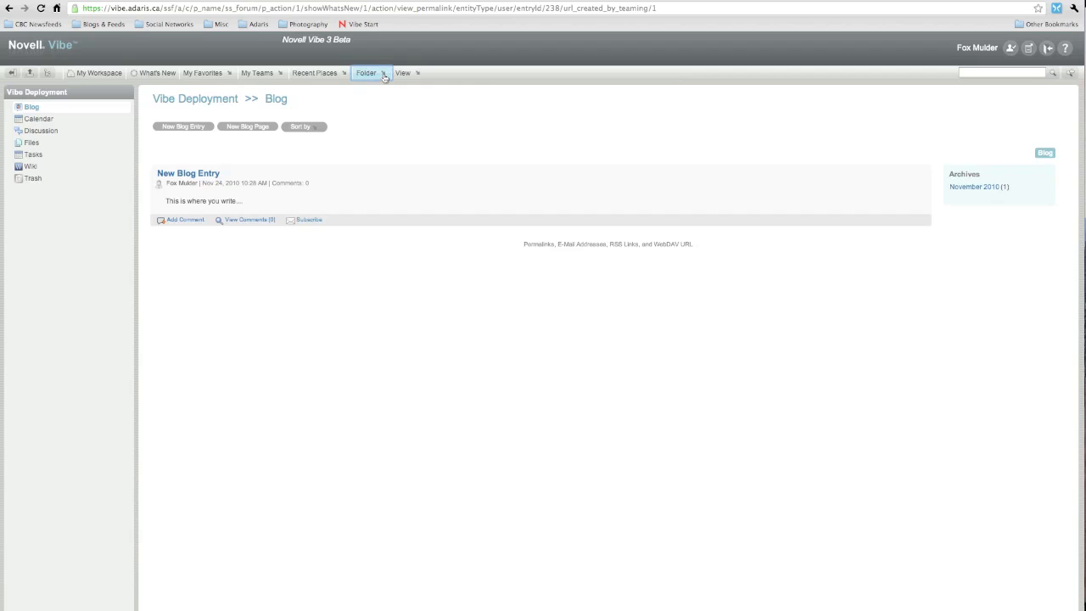
Step: Bring up the Blog folder's Configure Default Settings page from the Folder menu
click(368, 73)
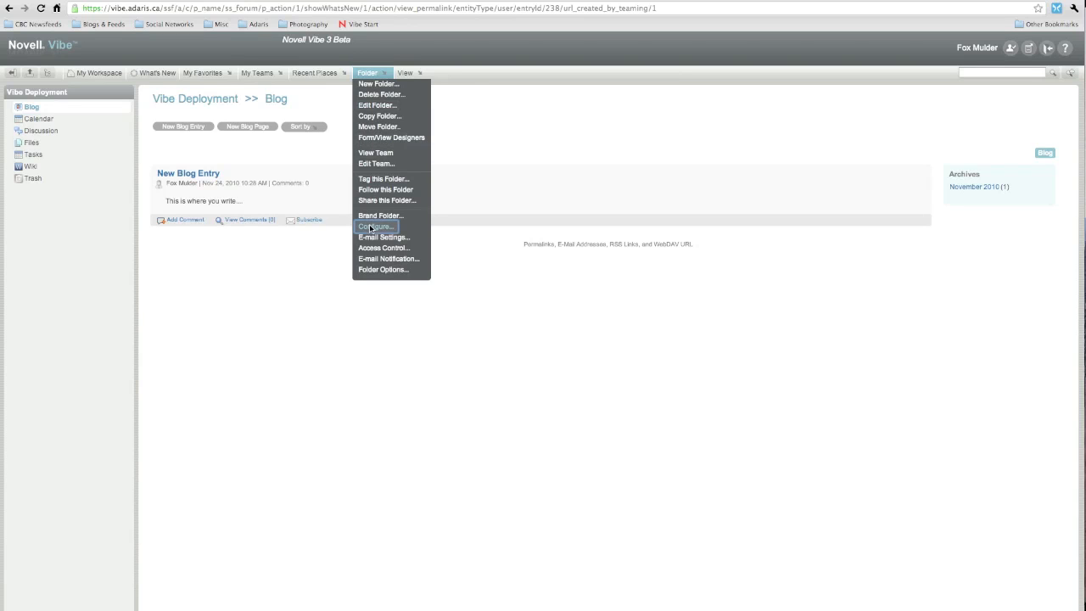
click(377, 227)
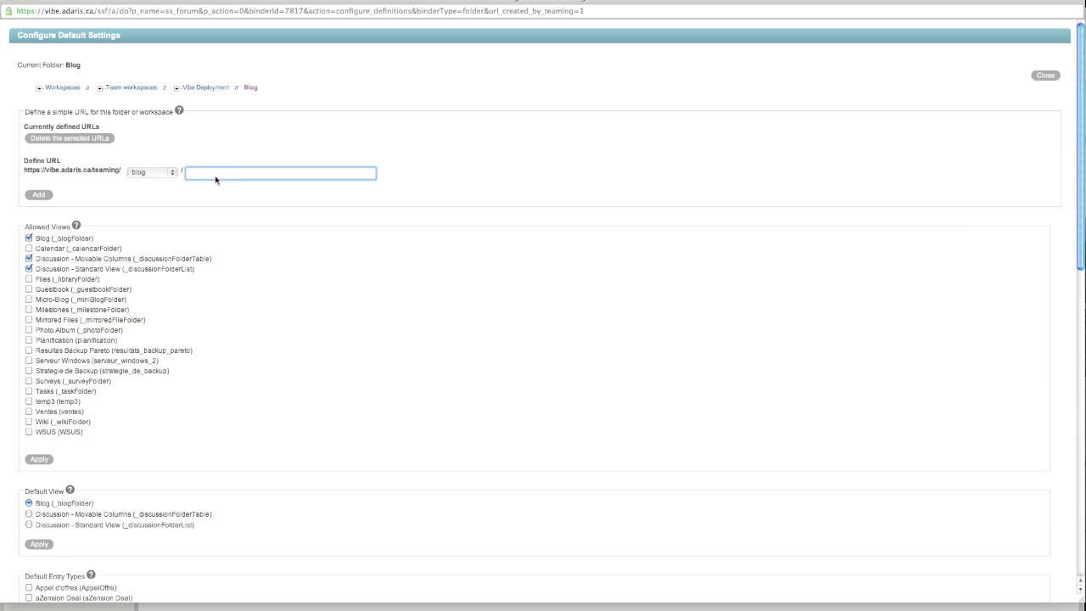
Step: Add the simple URL vibe-deploy, allow e-mail posts to the folder and apply the settings
text(vibe-deploy)
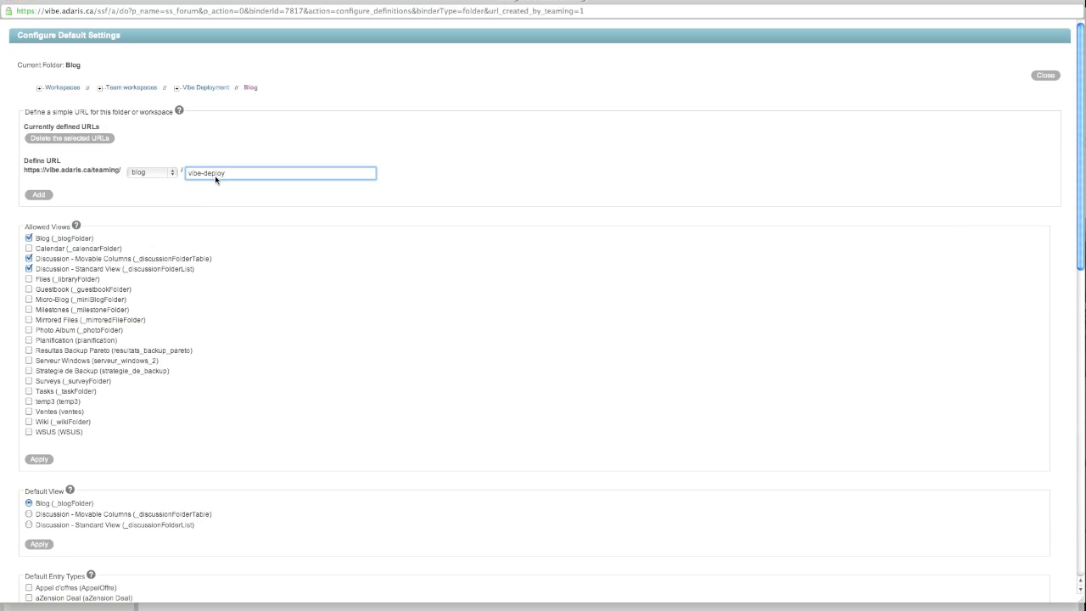
click(39, 194)
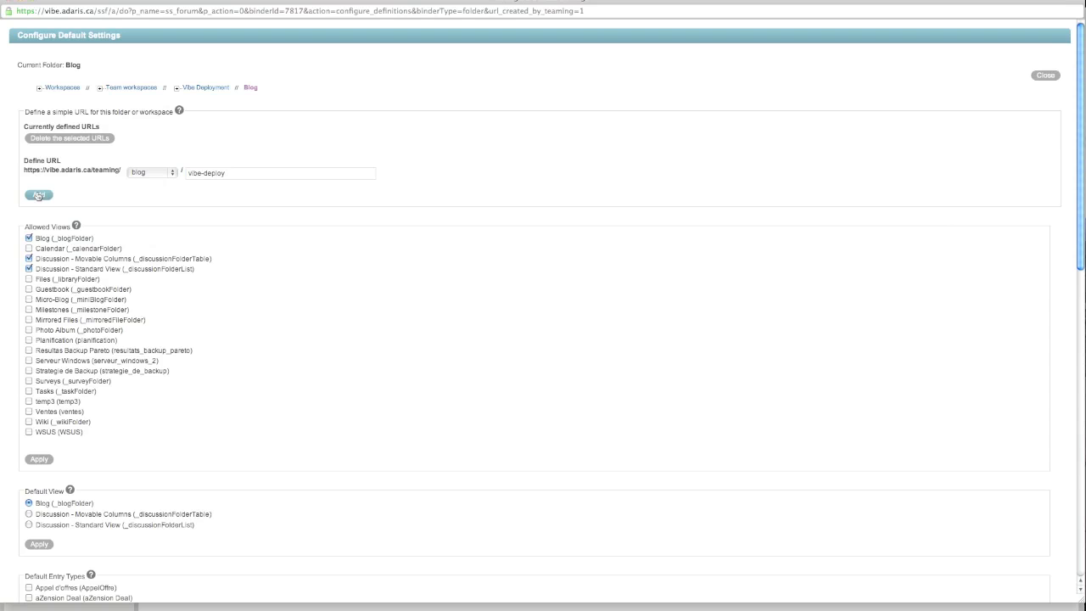
click(38, 195)
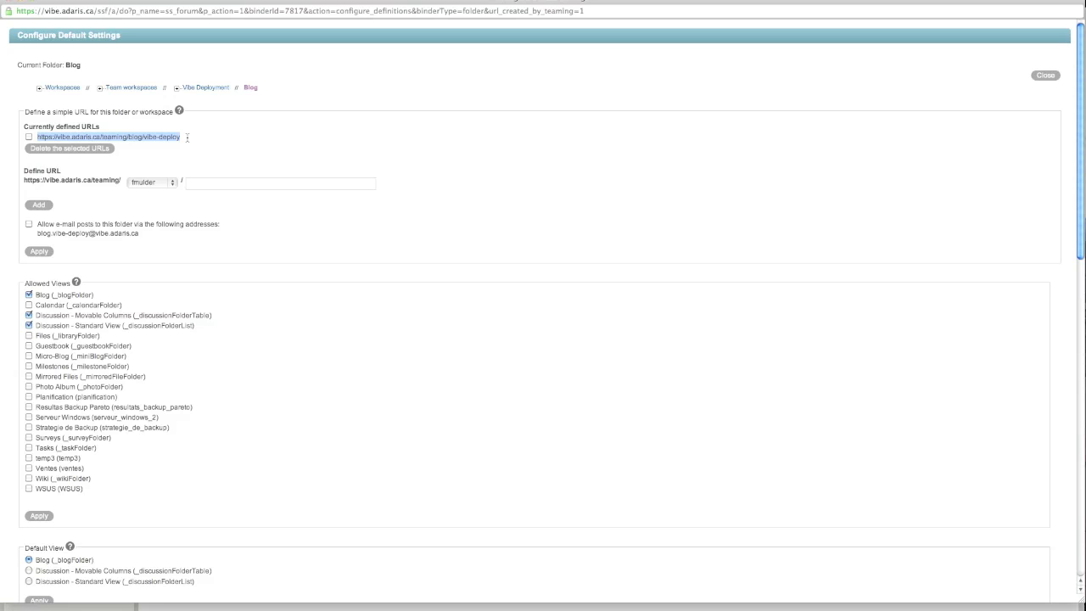
mouse_move(2, 134)
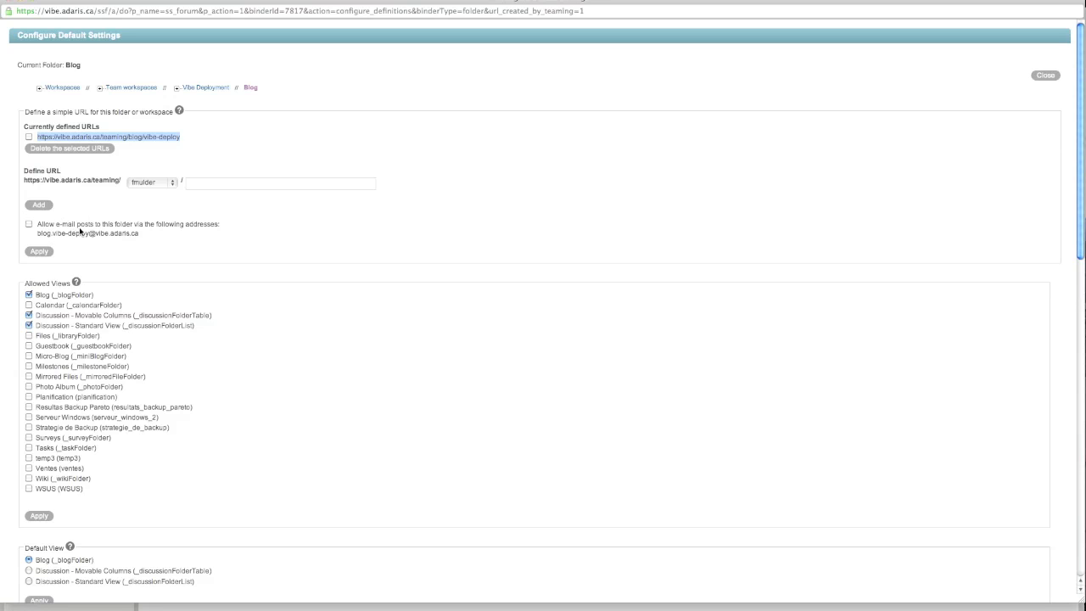
mouse_move(177, 236)
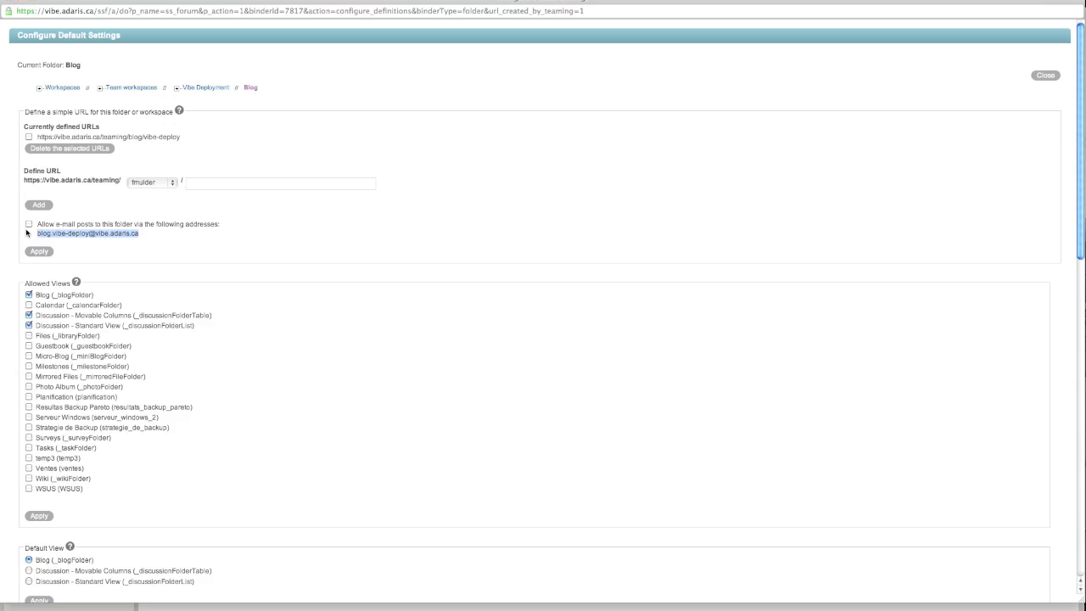
click(29, 224)
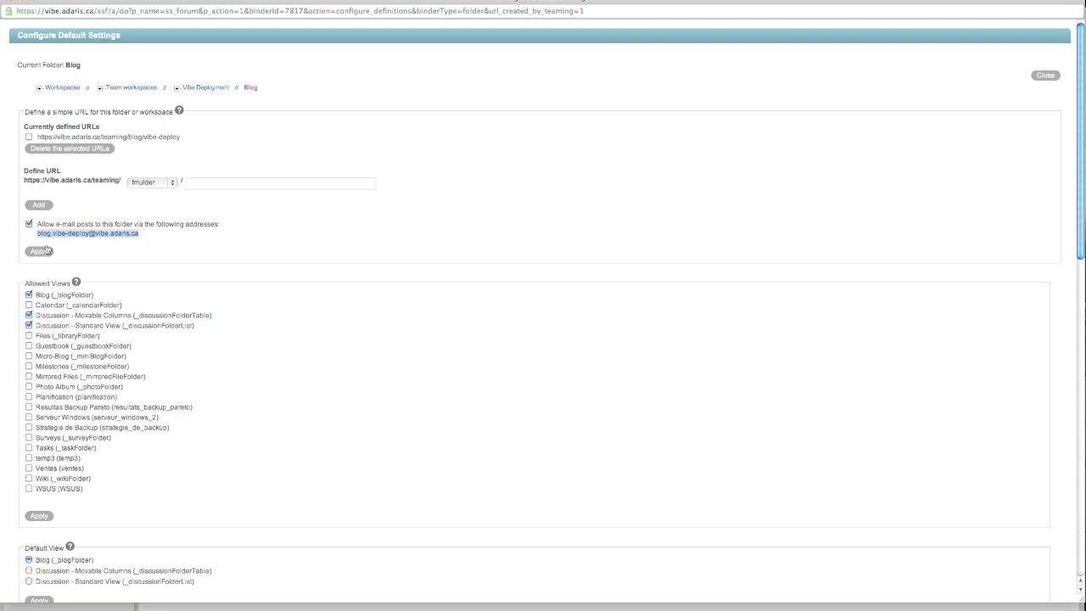
mouse_move(452, 250)
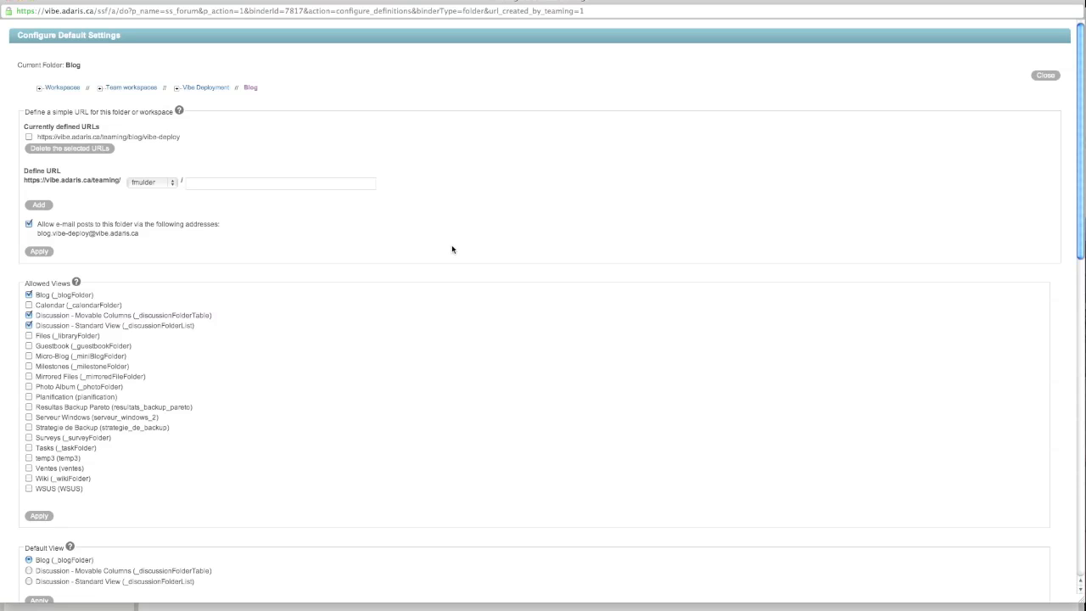
click(1044, 75)
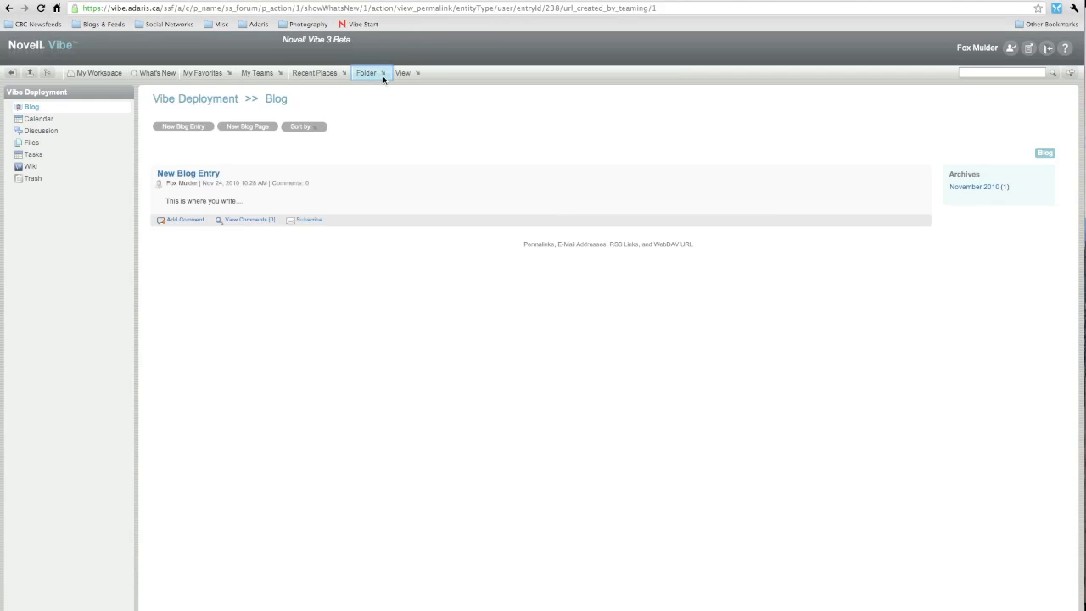
Step: Set outgoing e-mail to Individual Messages sent to Team Members, apply and close the settings
click(366, 73)
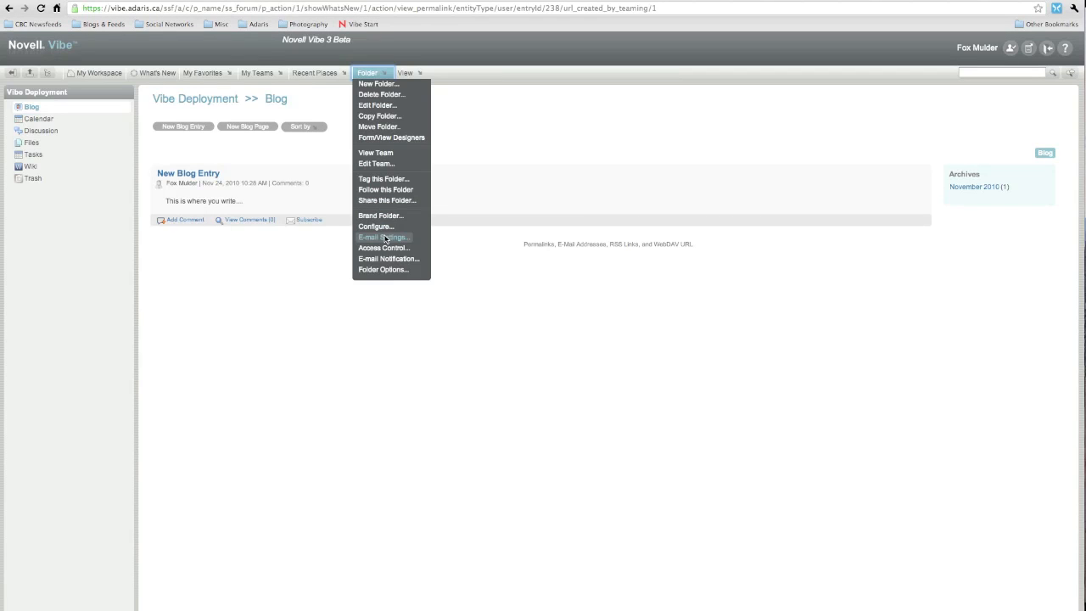
click(383, 237)
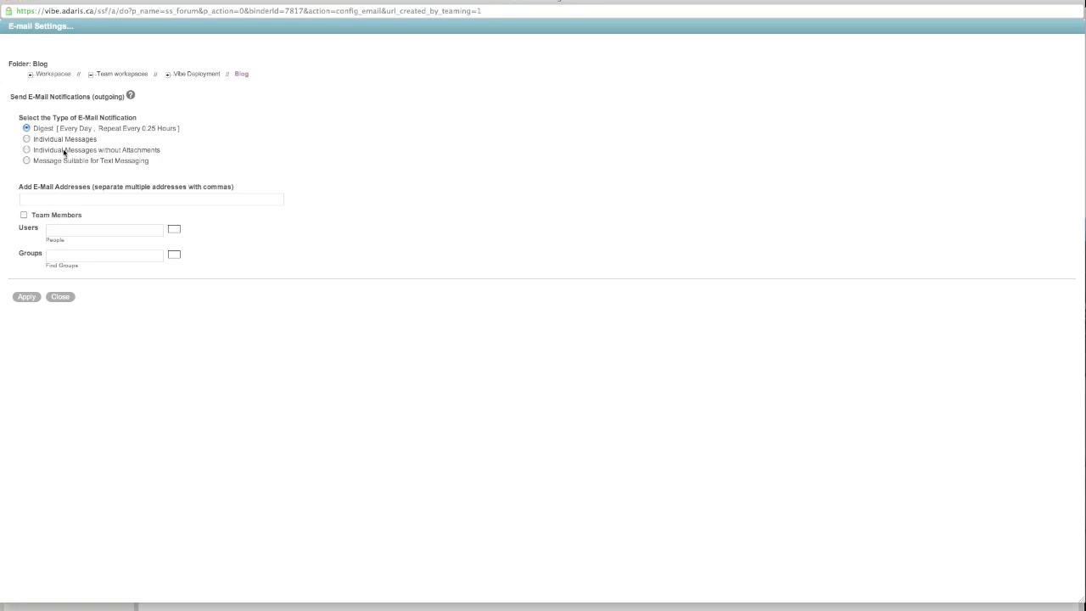
click(27, 139)
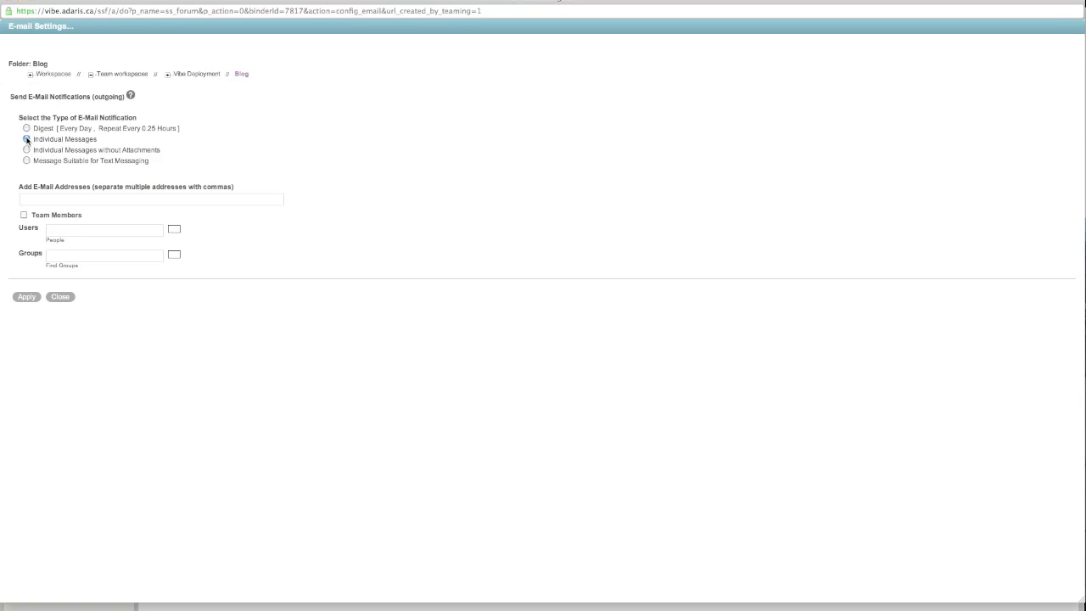
click(26, 140)
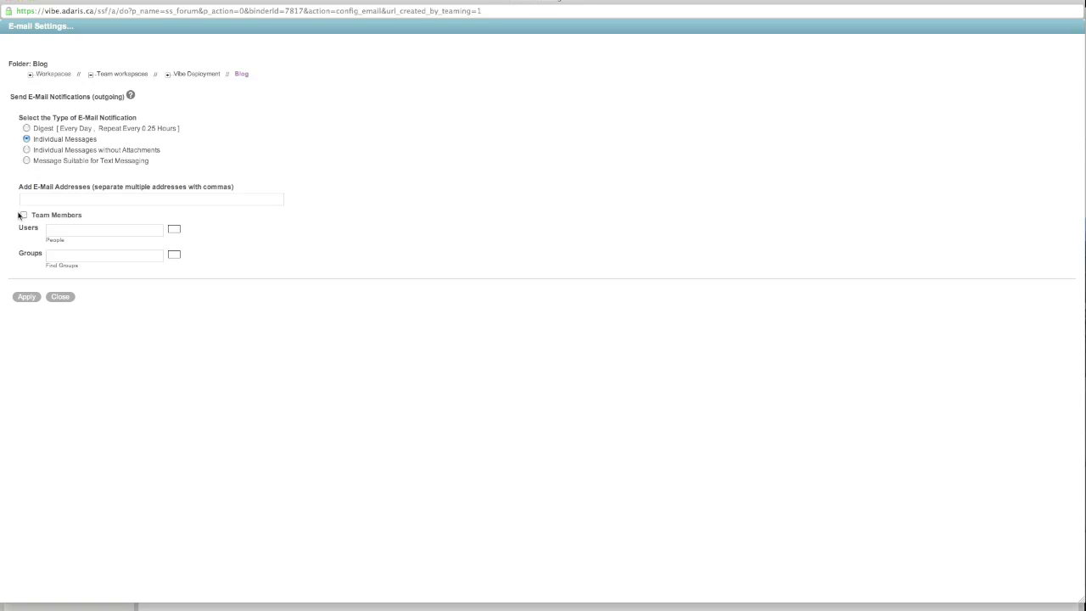
click(23, 214)
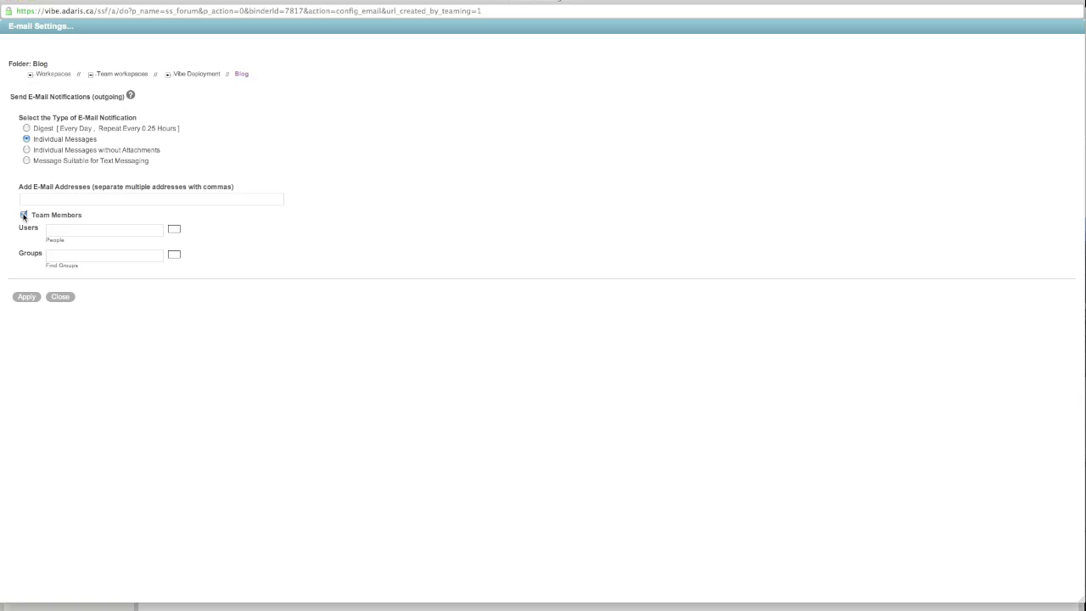
click(151, 198)
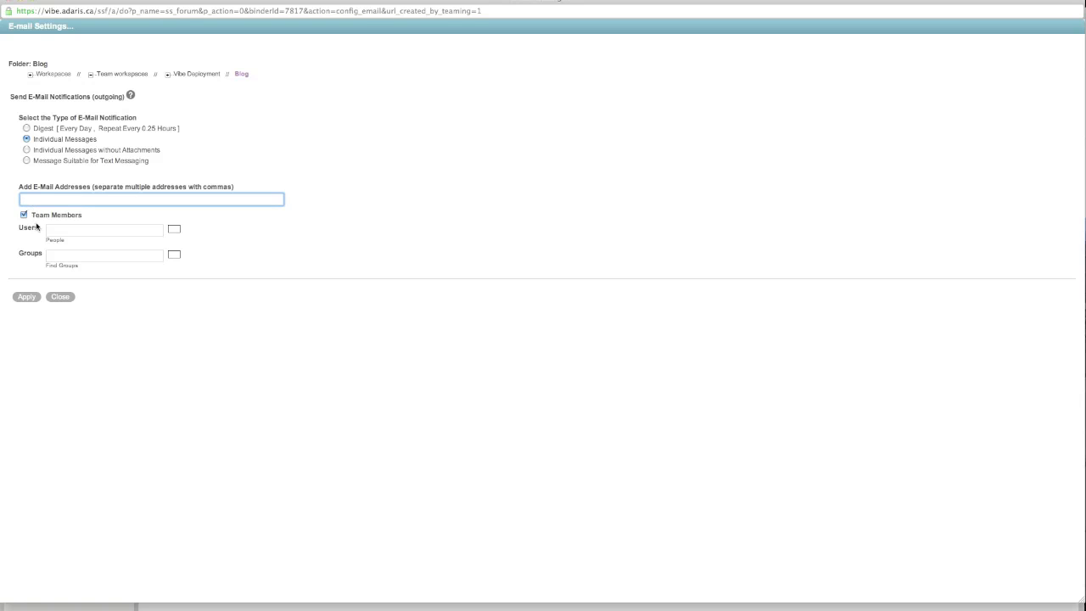
mouse_move(25, 282)
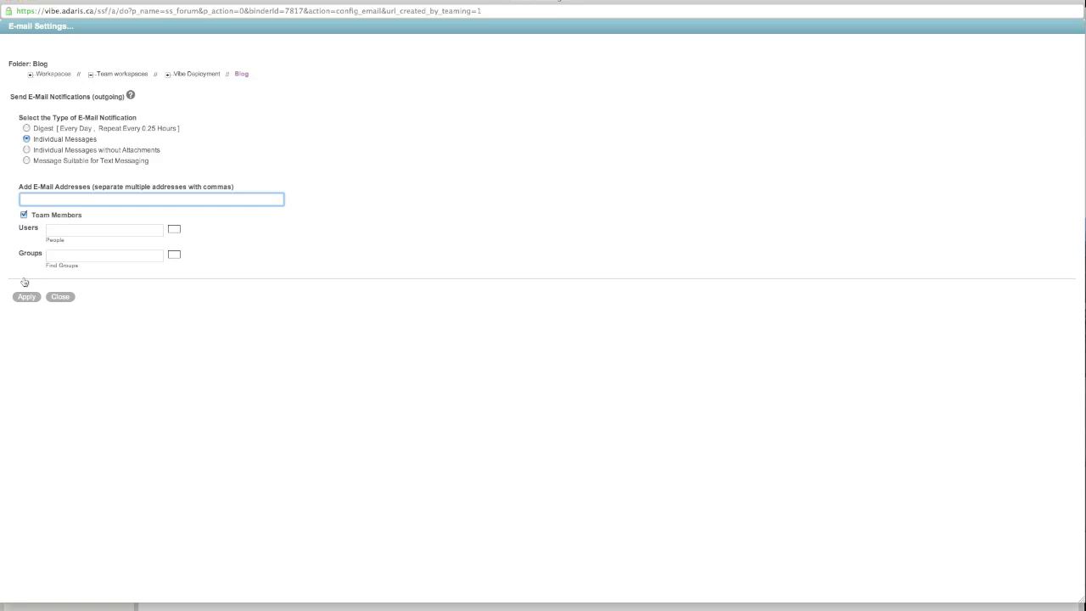
click(61, 296)
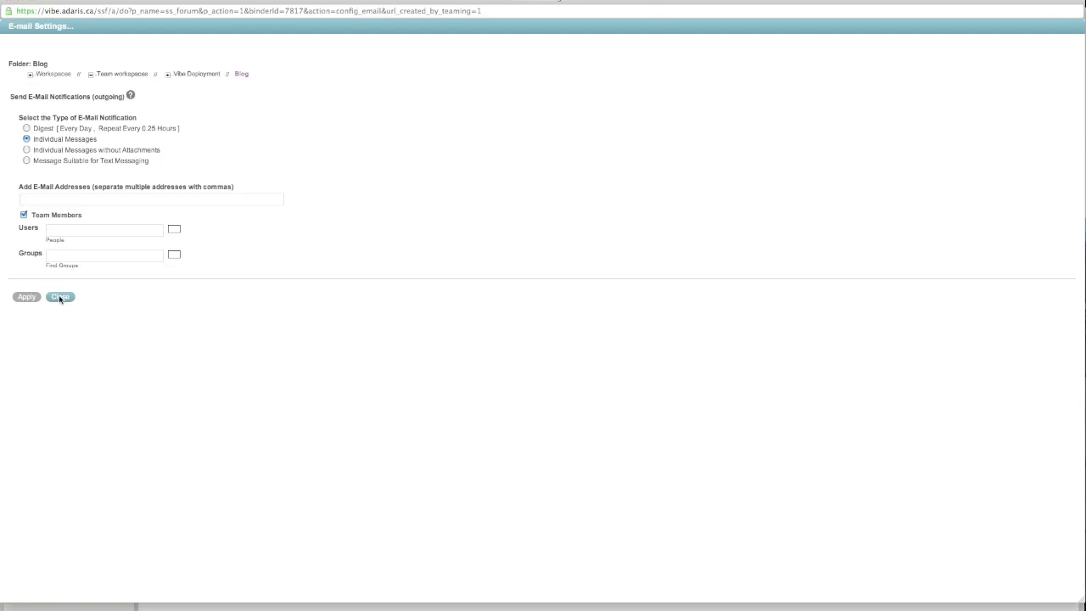
click(60, 296)
text(Ano)
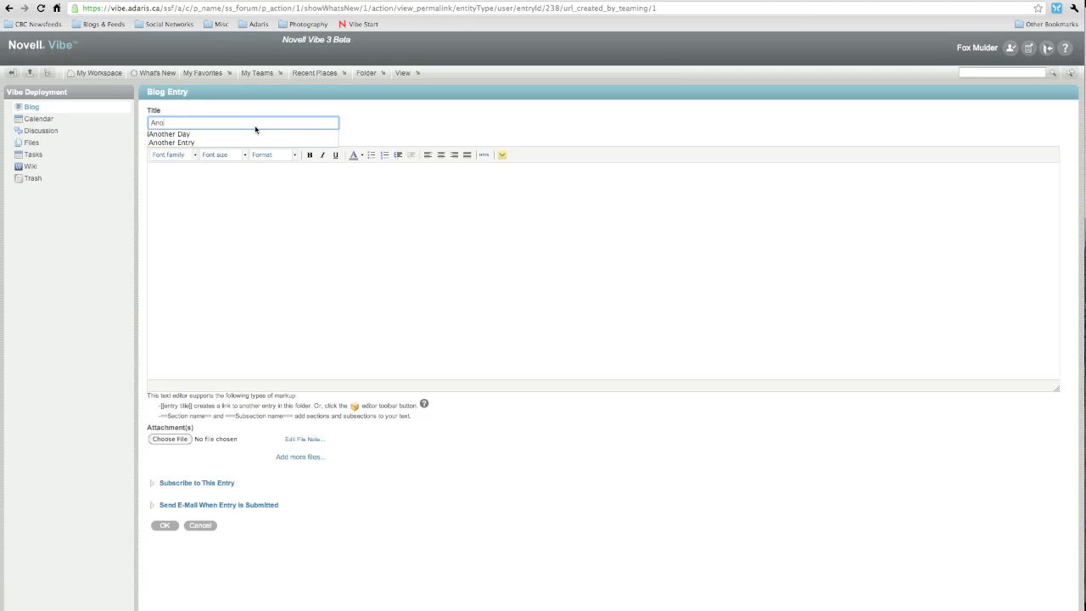
Step: Post a second blog entry titled Another Entry reading "Updates go here..."
click(170, 143)
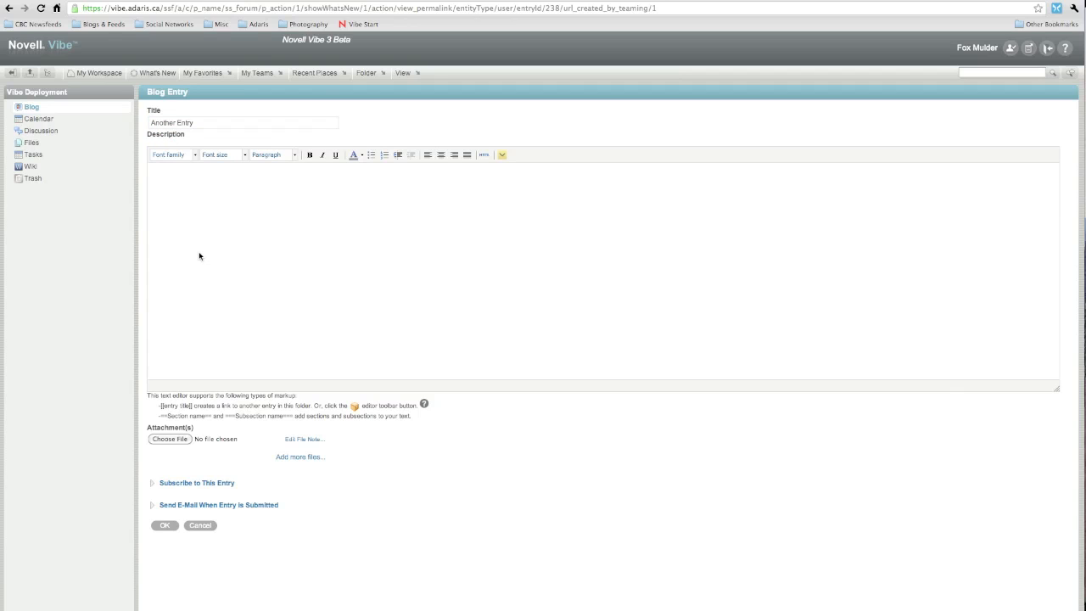
text(Updates o)
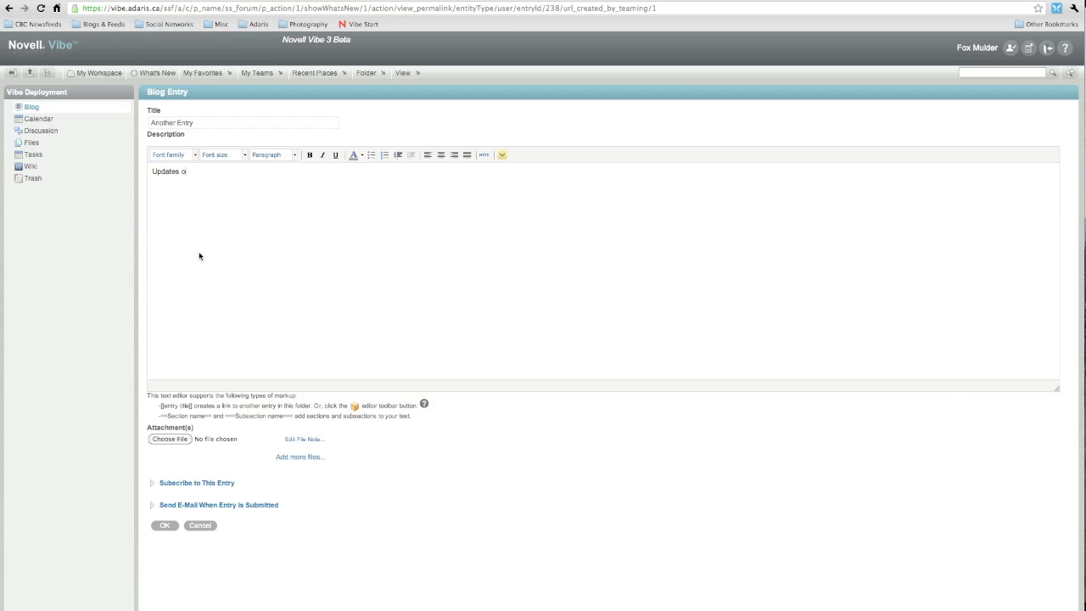
text(go here...)
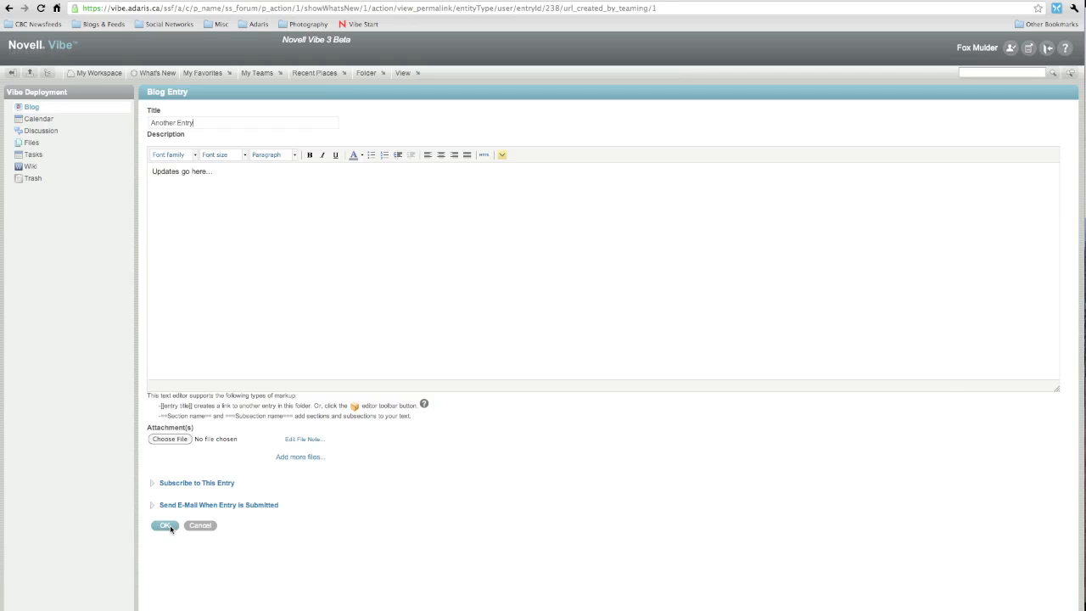
click(165, 525)
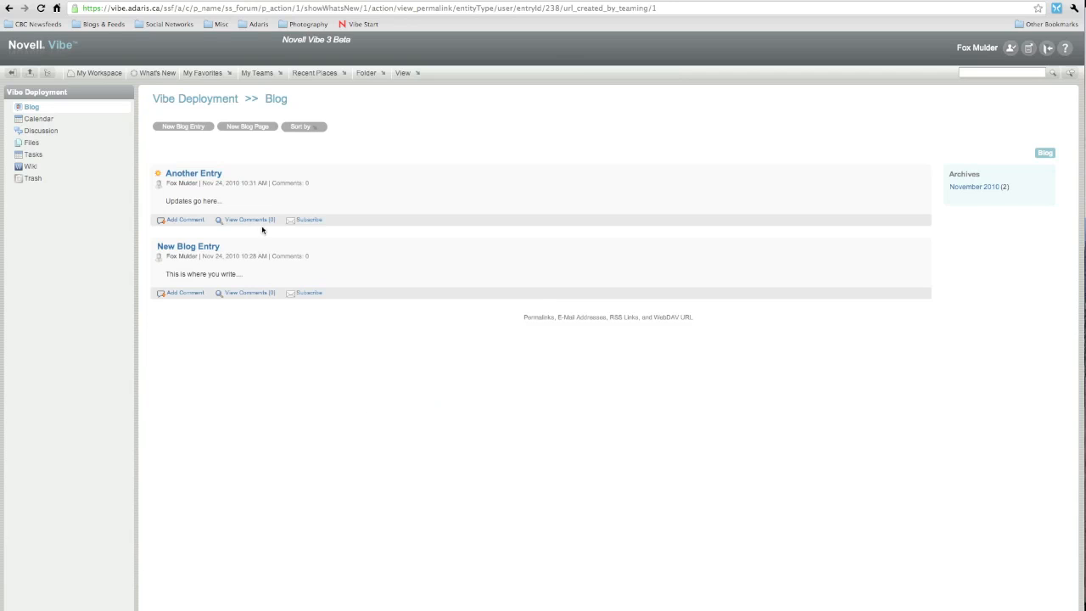
mouse_move(333, 439)
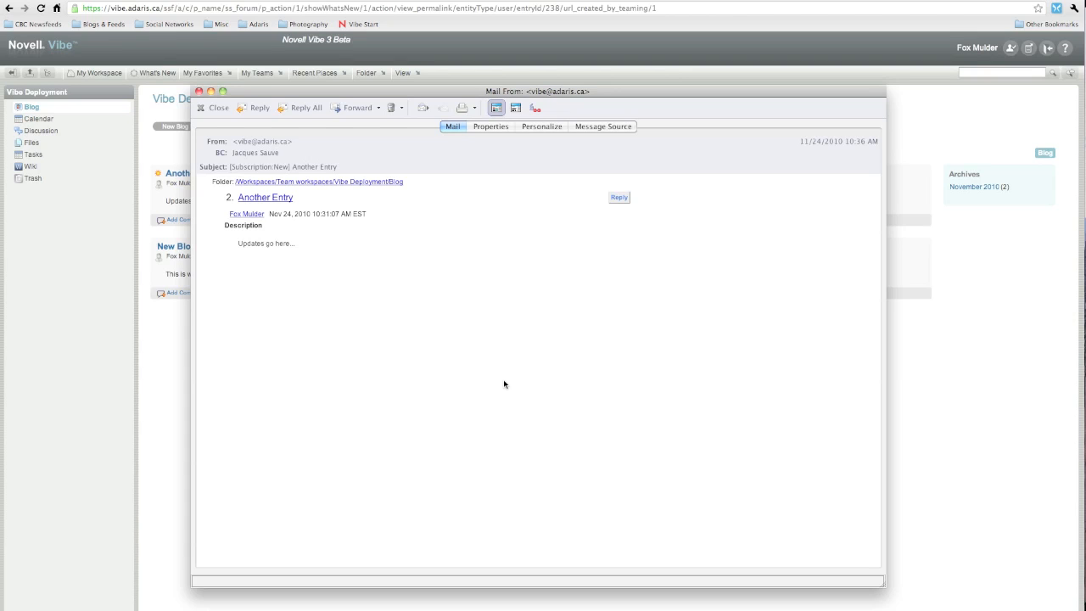
mouse_move(412, 179)
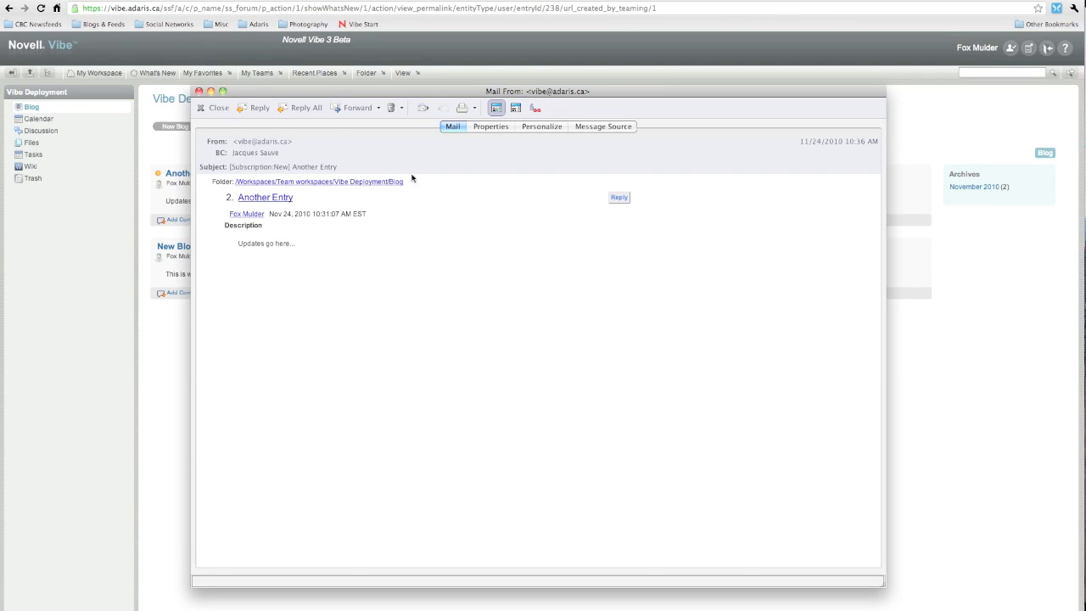
mouse_move(264, 197)
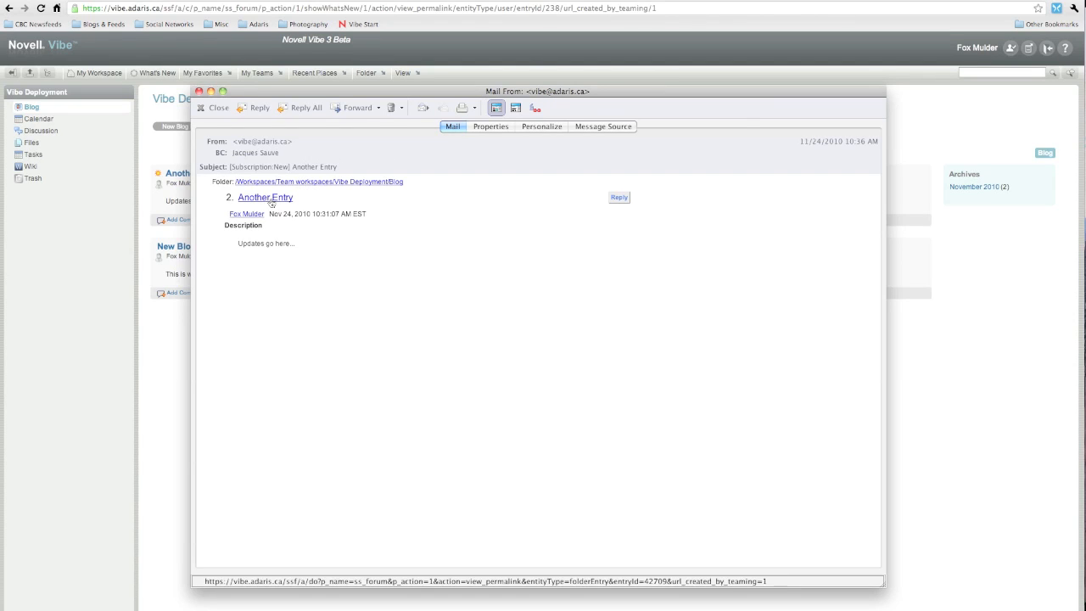
mouse_move(291, 255)
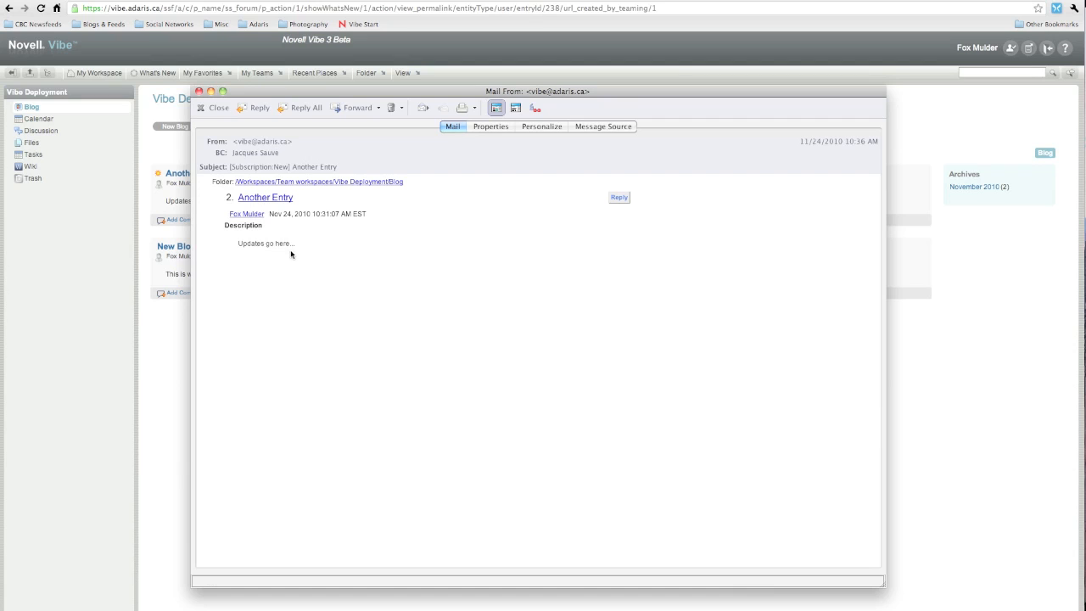
mouse_move(511, 273)
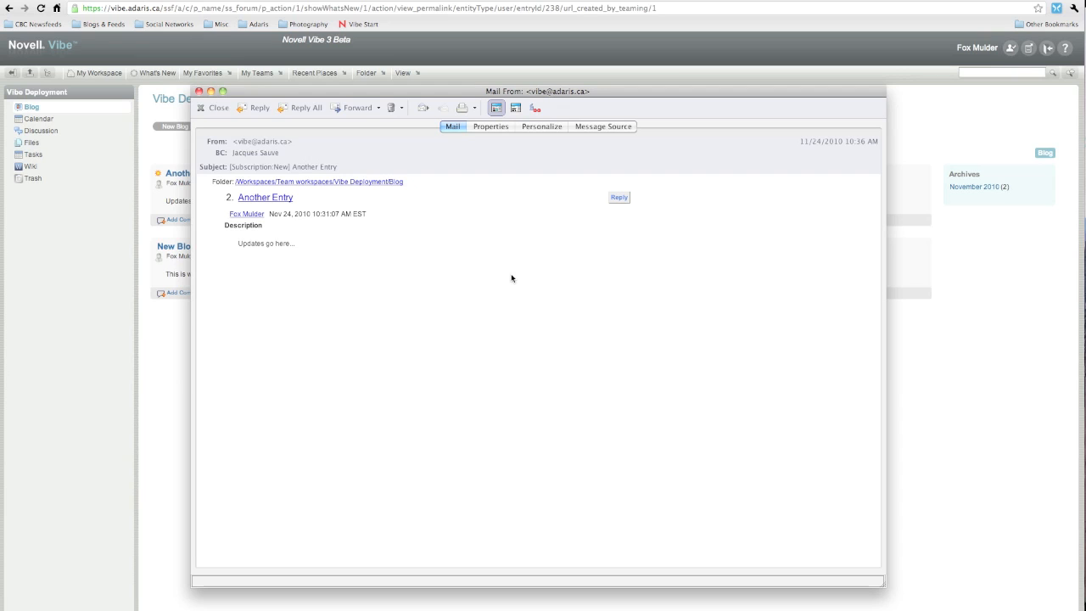
mouse_move(618, 208)
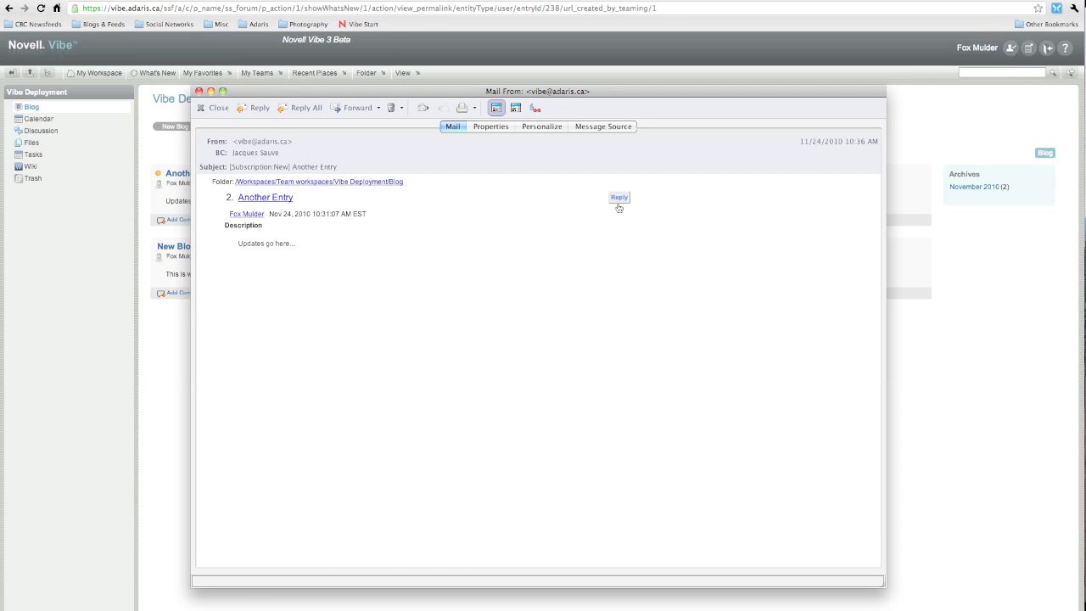
mouse_move(619, 197)
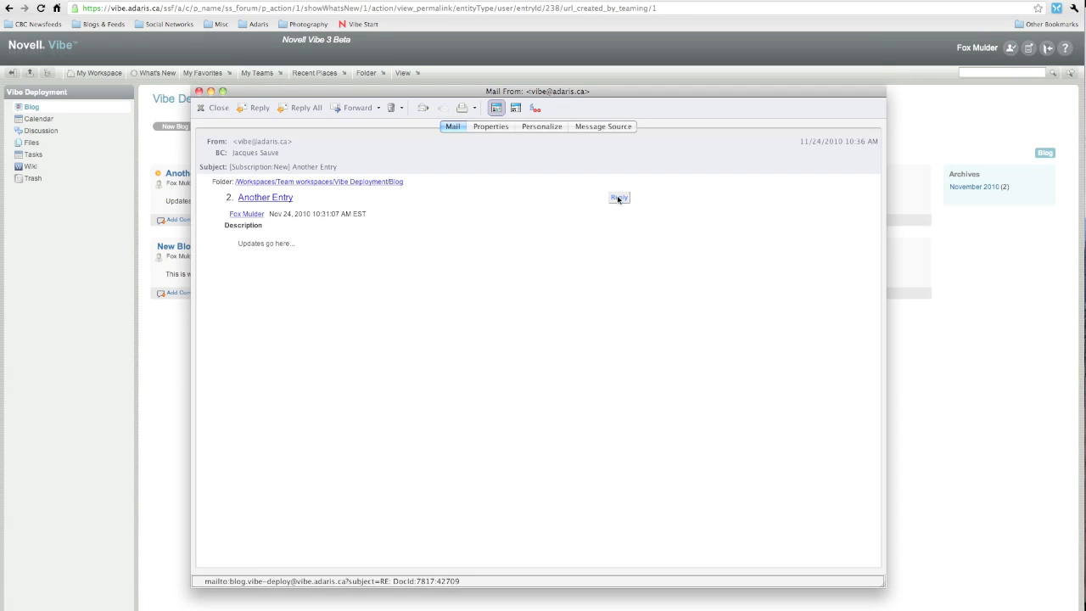
Step: Reply "OH, very cool!" to the Another Entry notification by e-mail and close the message
click(619, 197)
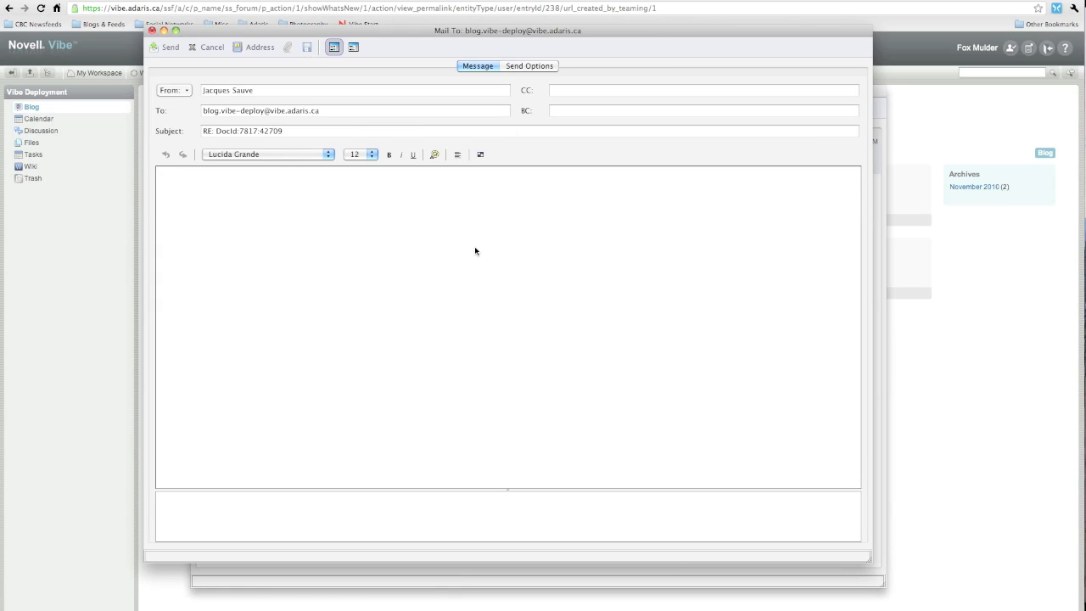
text(OH)
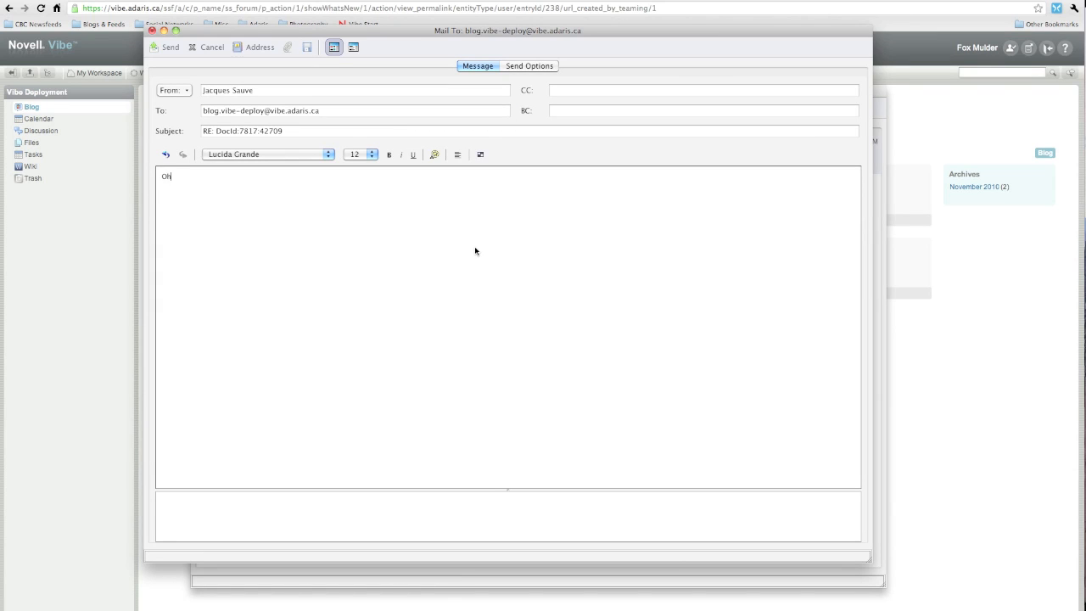
text(, very cool!)
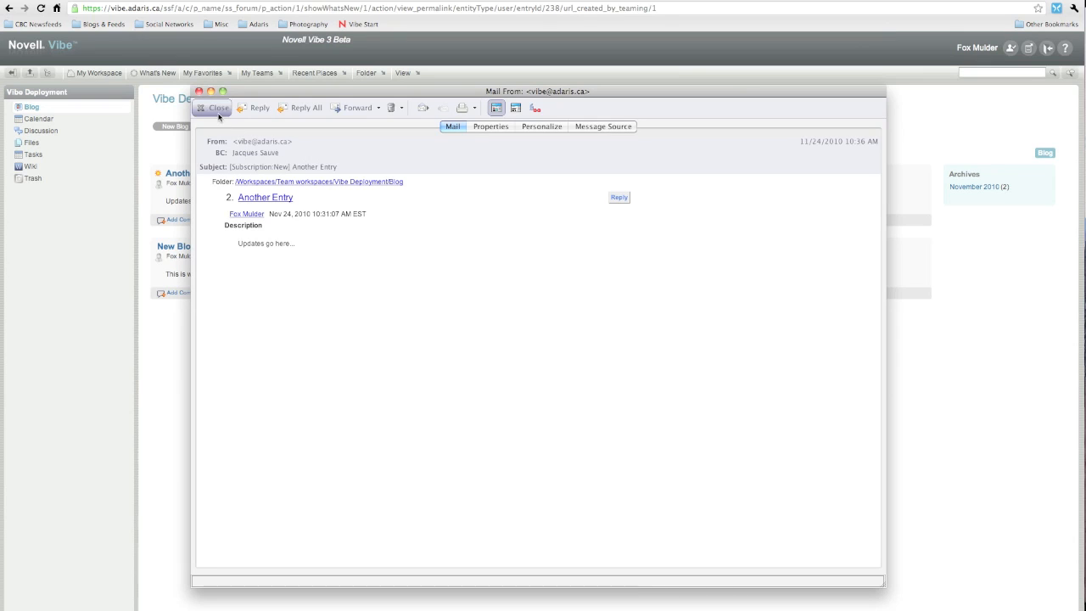
click(213, 108)
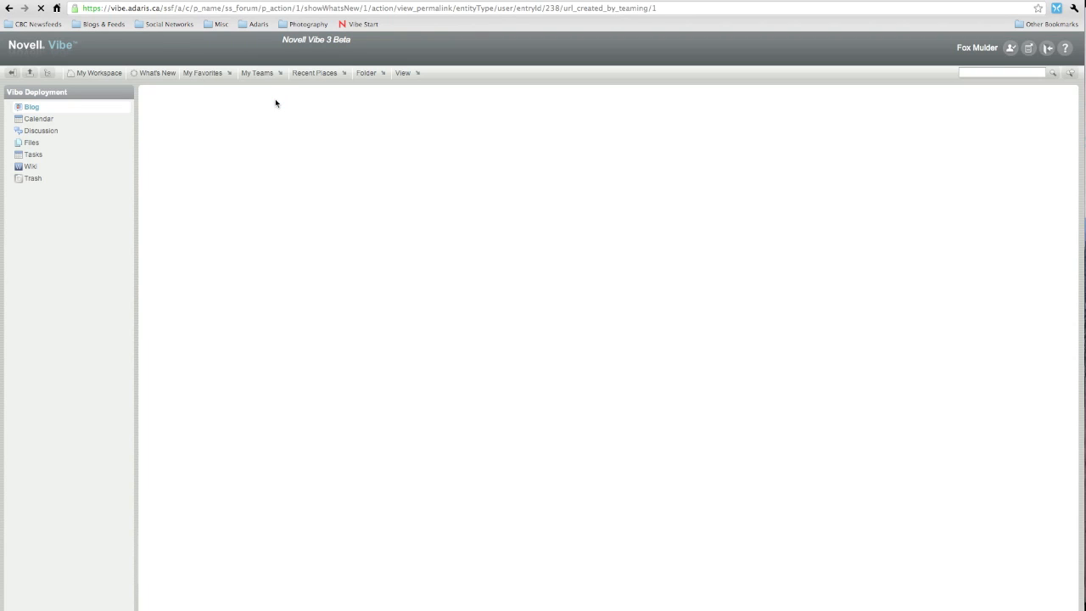
Step: Reload the Blog folder and show Another Entry's comment, the e-mailed reply 'Oh, very cool!'
click(31, 106)
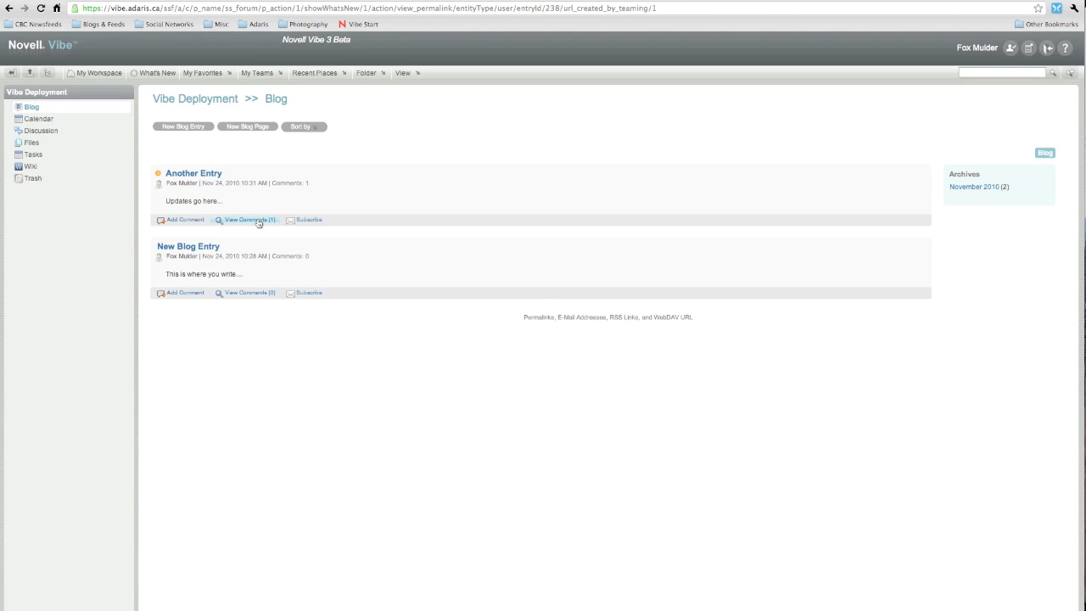
mouse_move(247, 220)
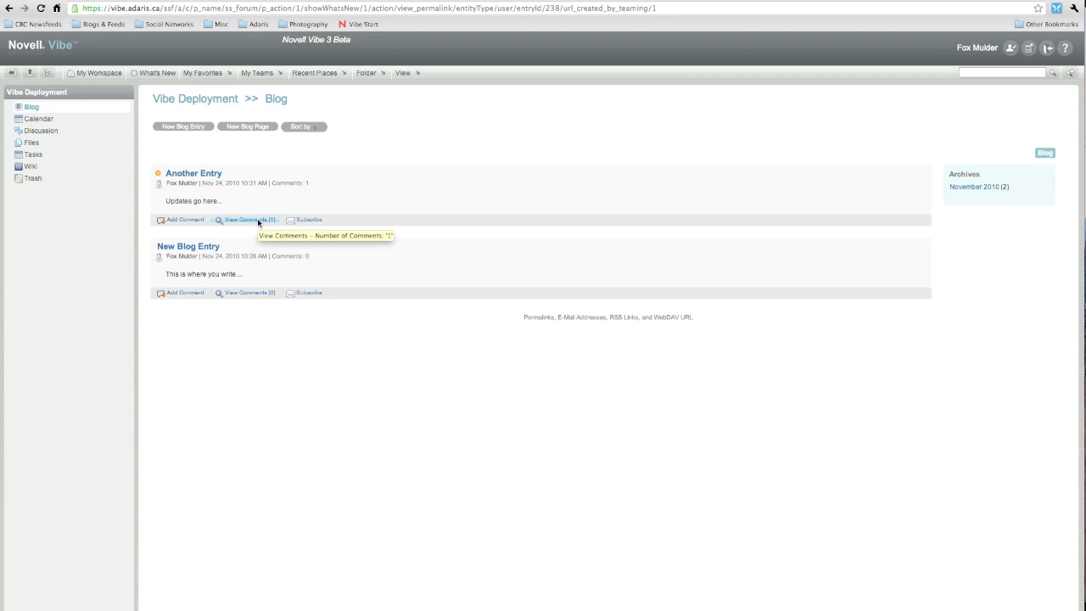
click(246, 220)
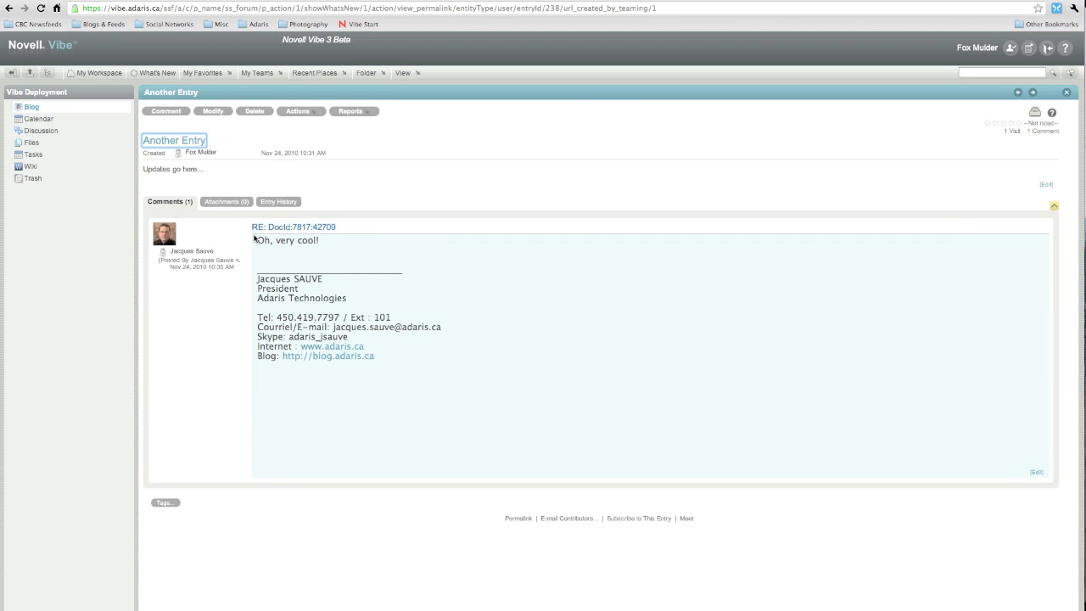
mouse_move(399, 388)
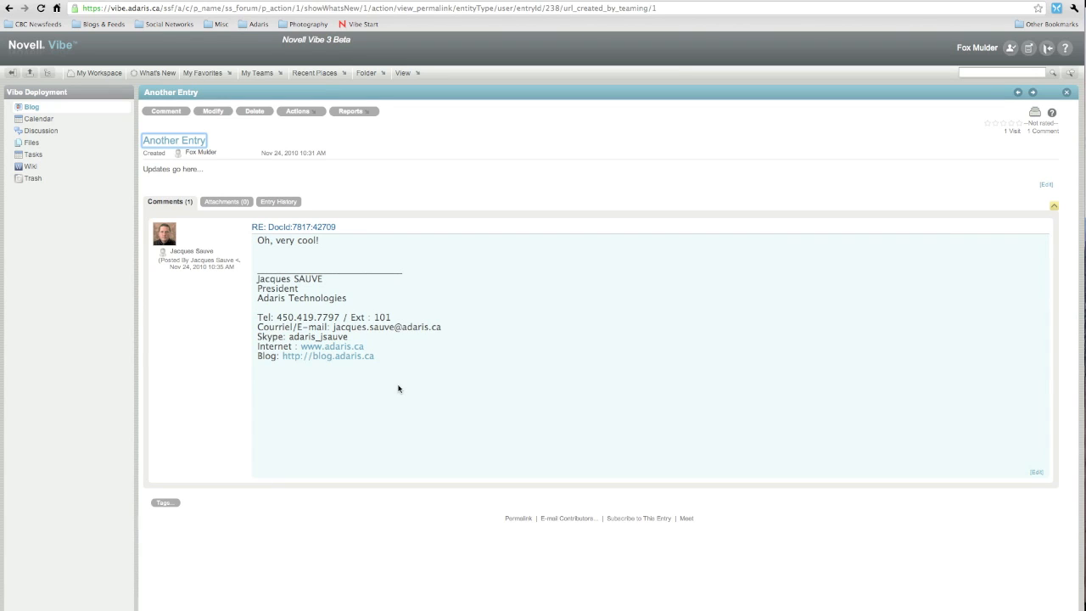
mouse_move(513, 271)
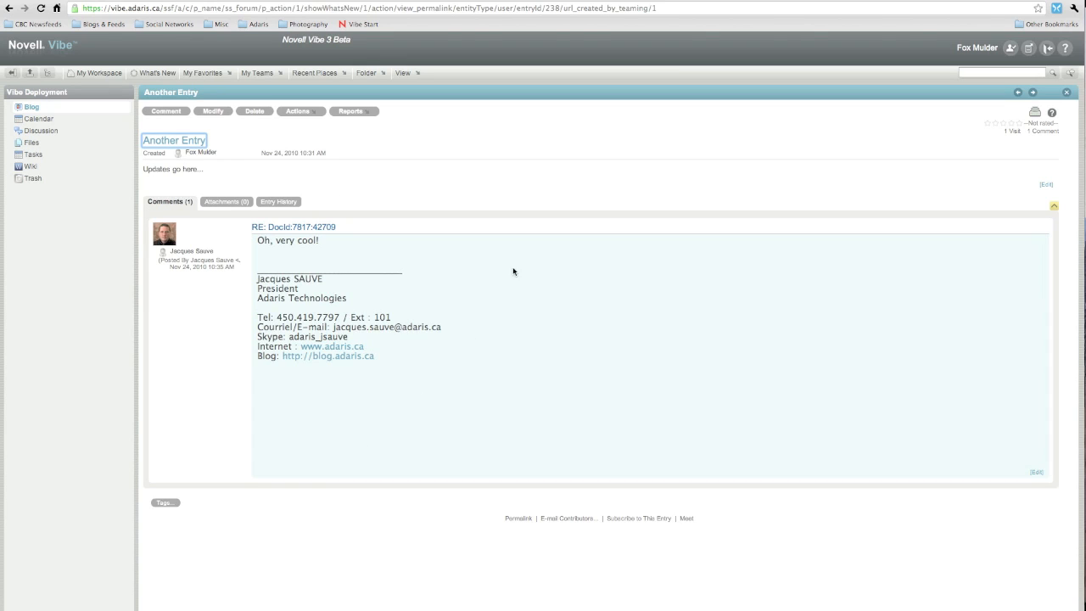
mouse_move(413, 448)
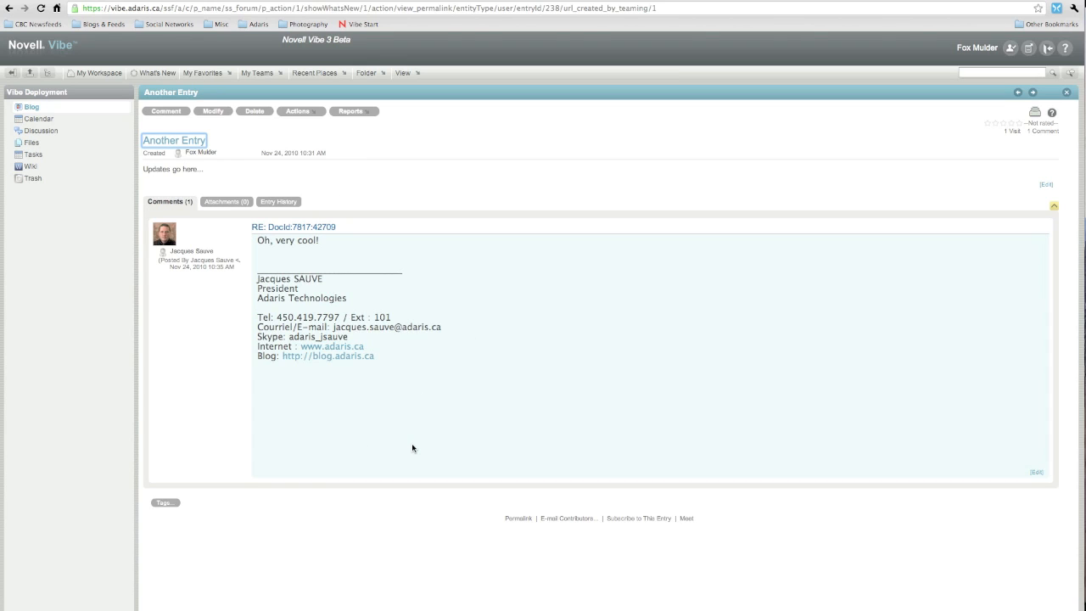